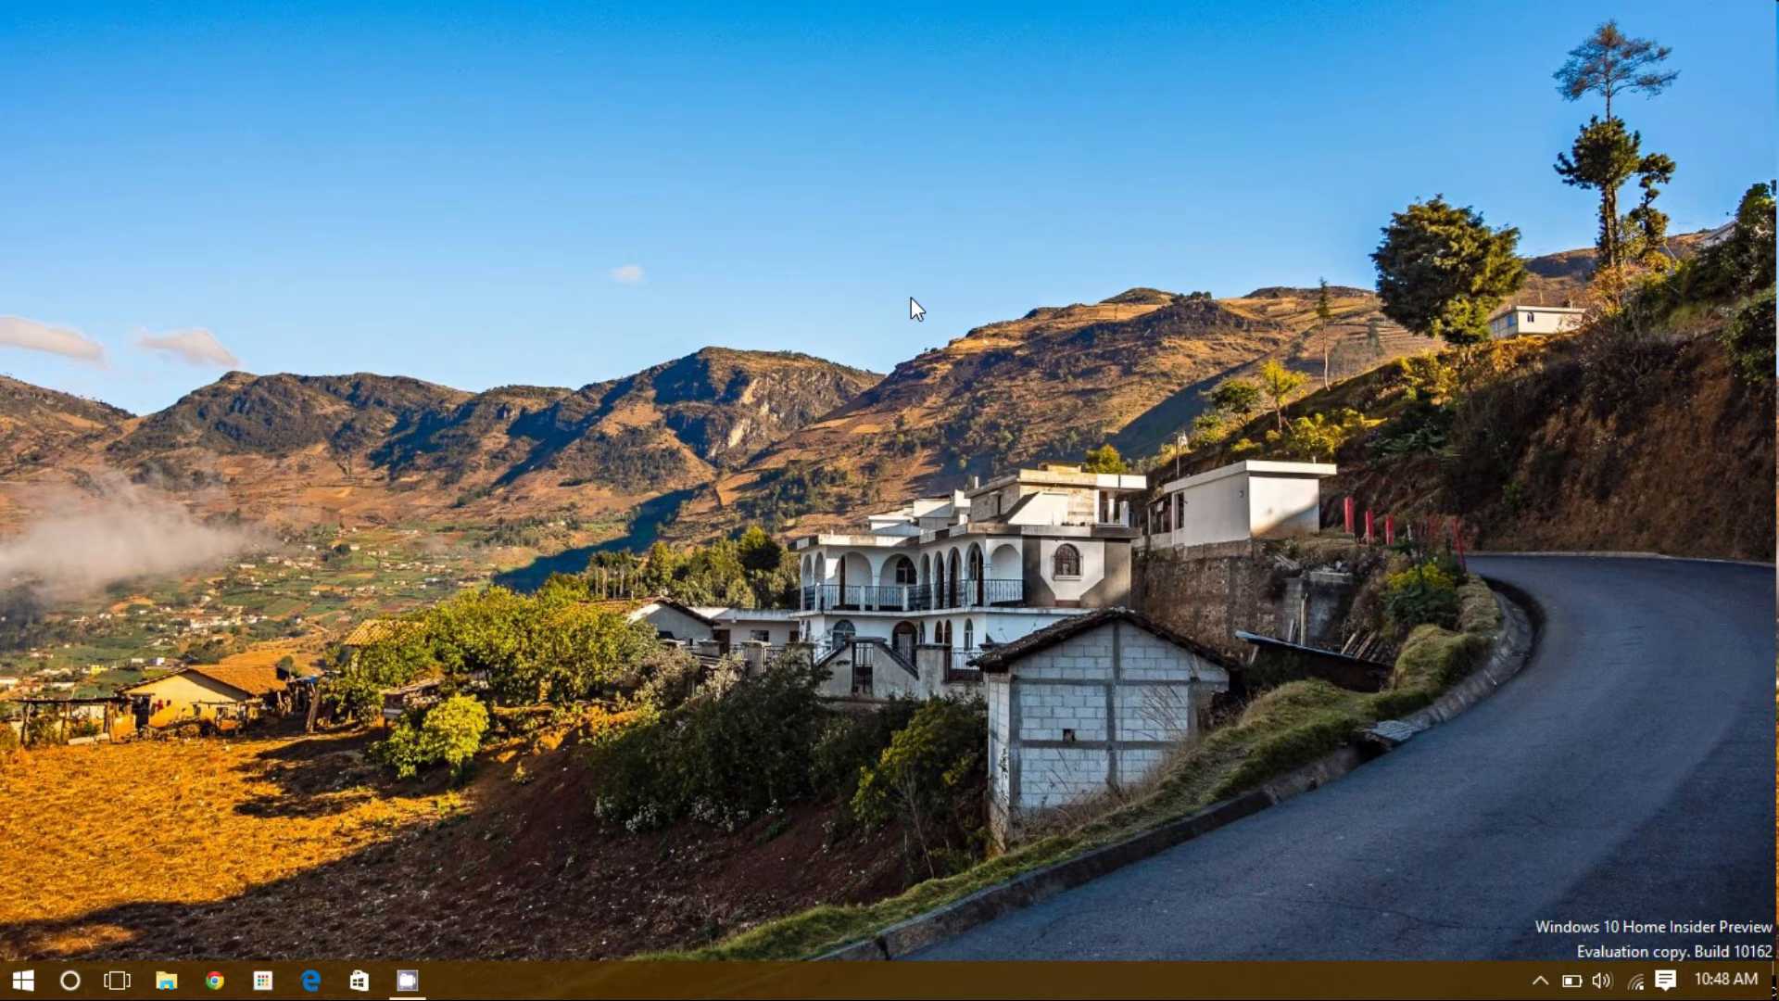
{"action": "mouse_move", "coordinate": [916, 300]}
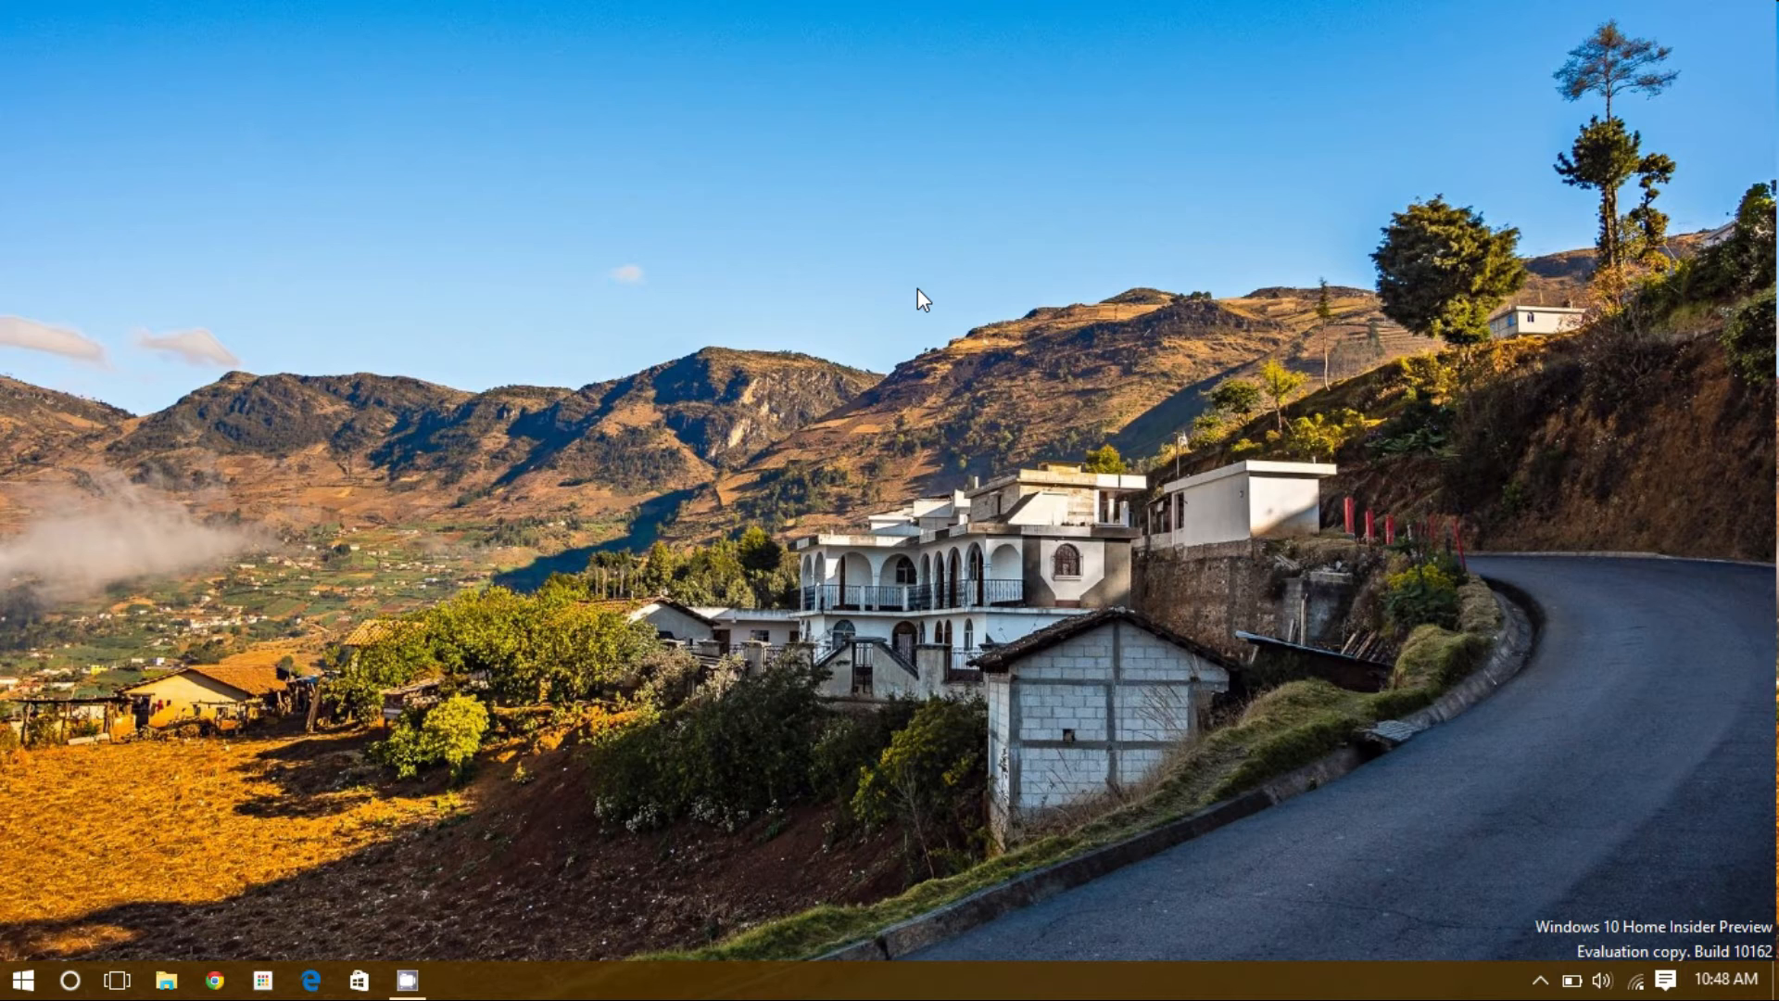
{"action": "mouse_move", "coordinate": [1408, 751]}
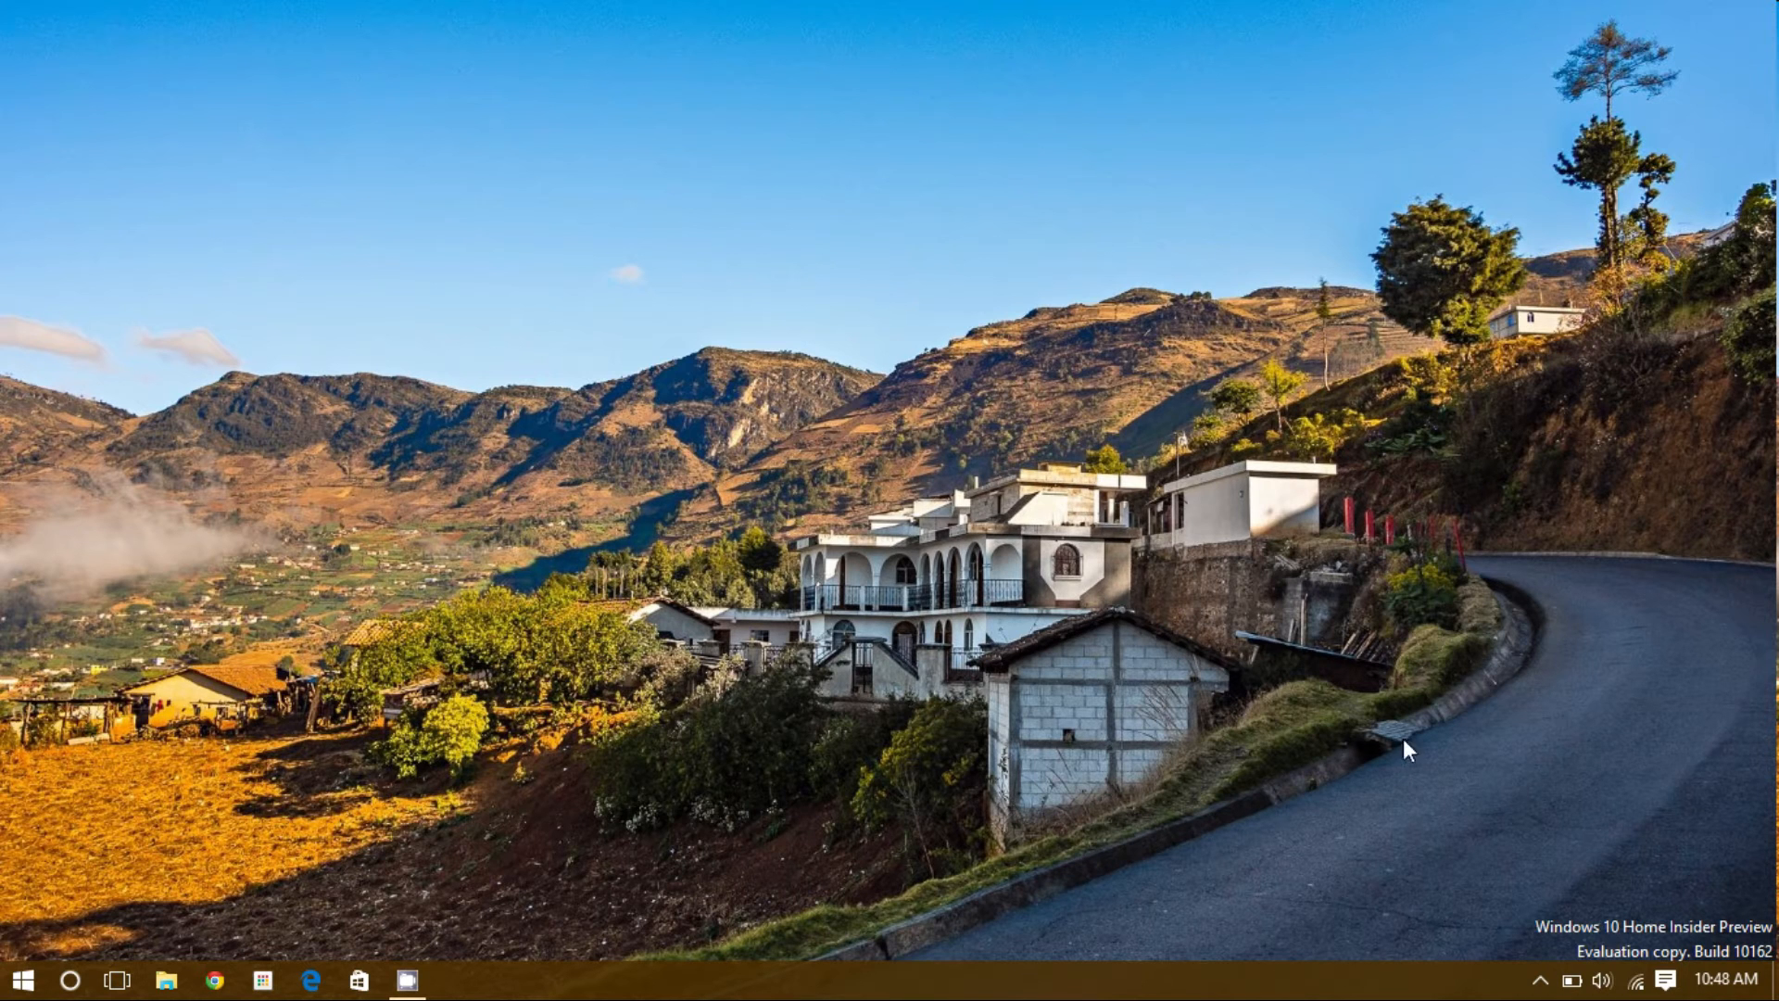
{"action": "mouse_move", "coordinate": [1541, 979]}
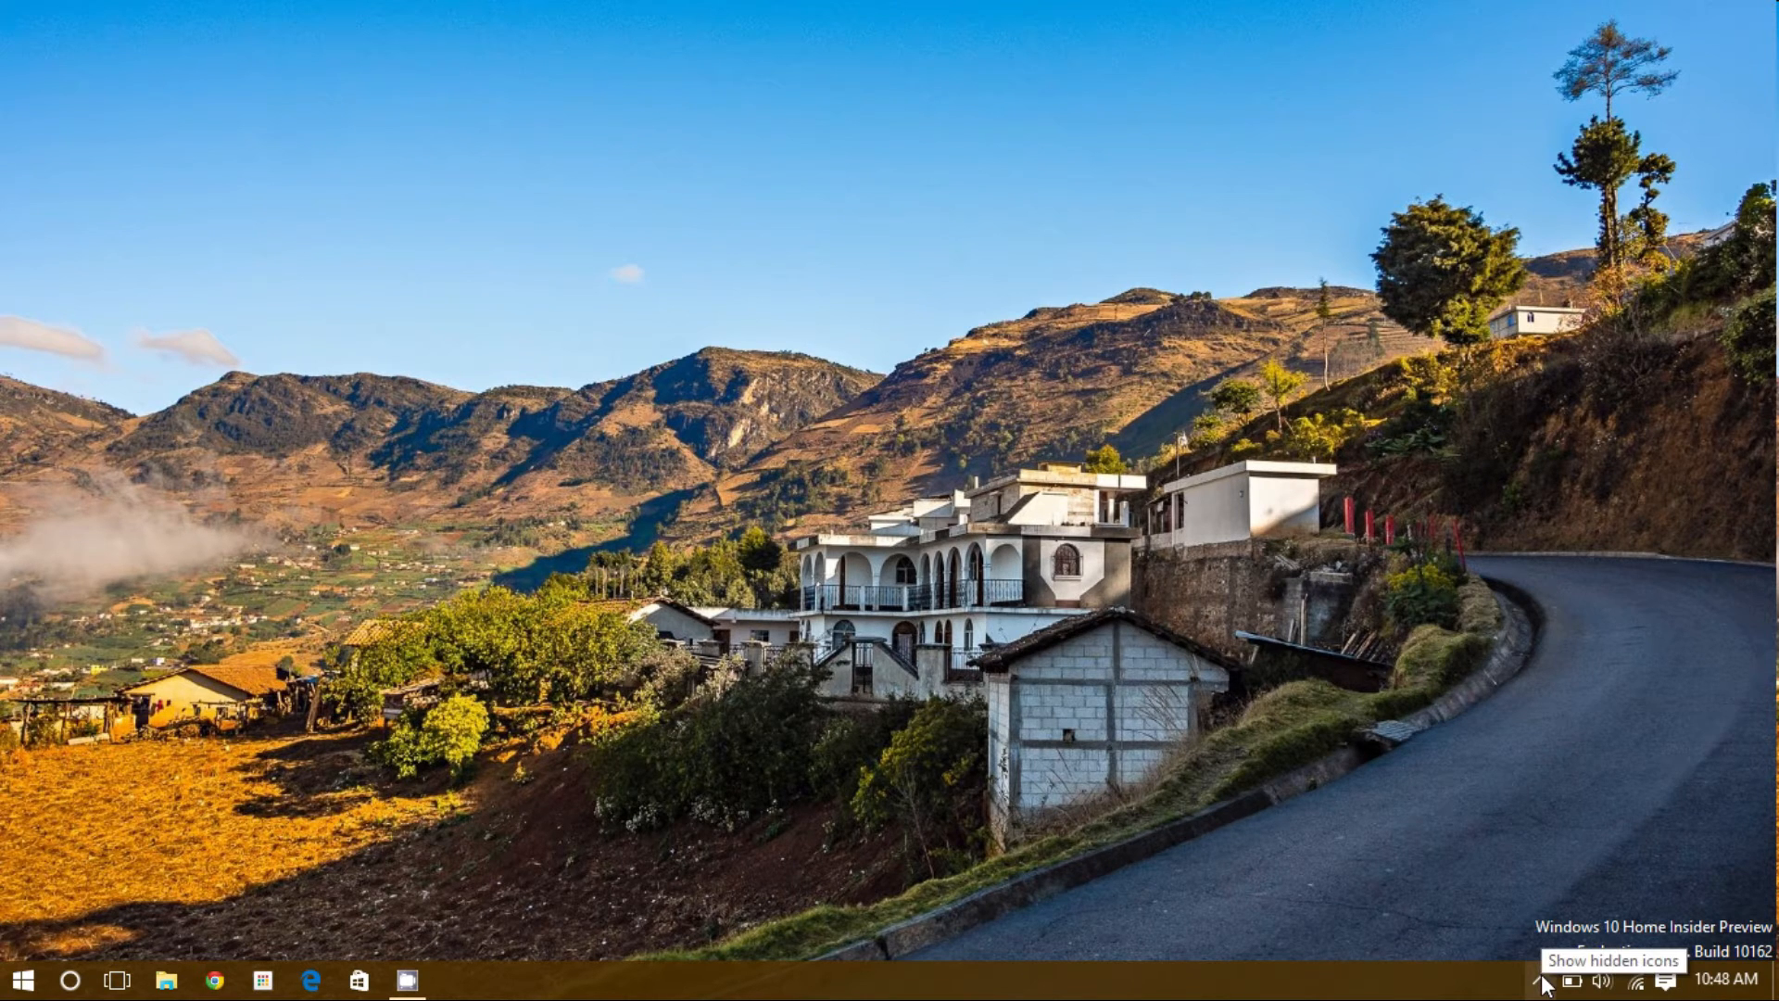
Step: Reveal the hidden system tray icons to find the OneDrive cloud icon
{"action": "left_click", "coordinate": [1542, 979]}
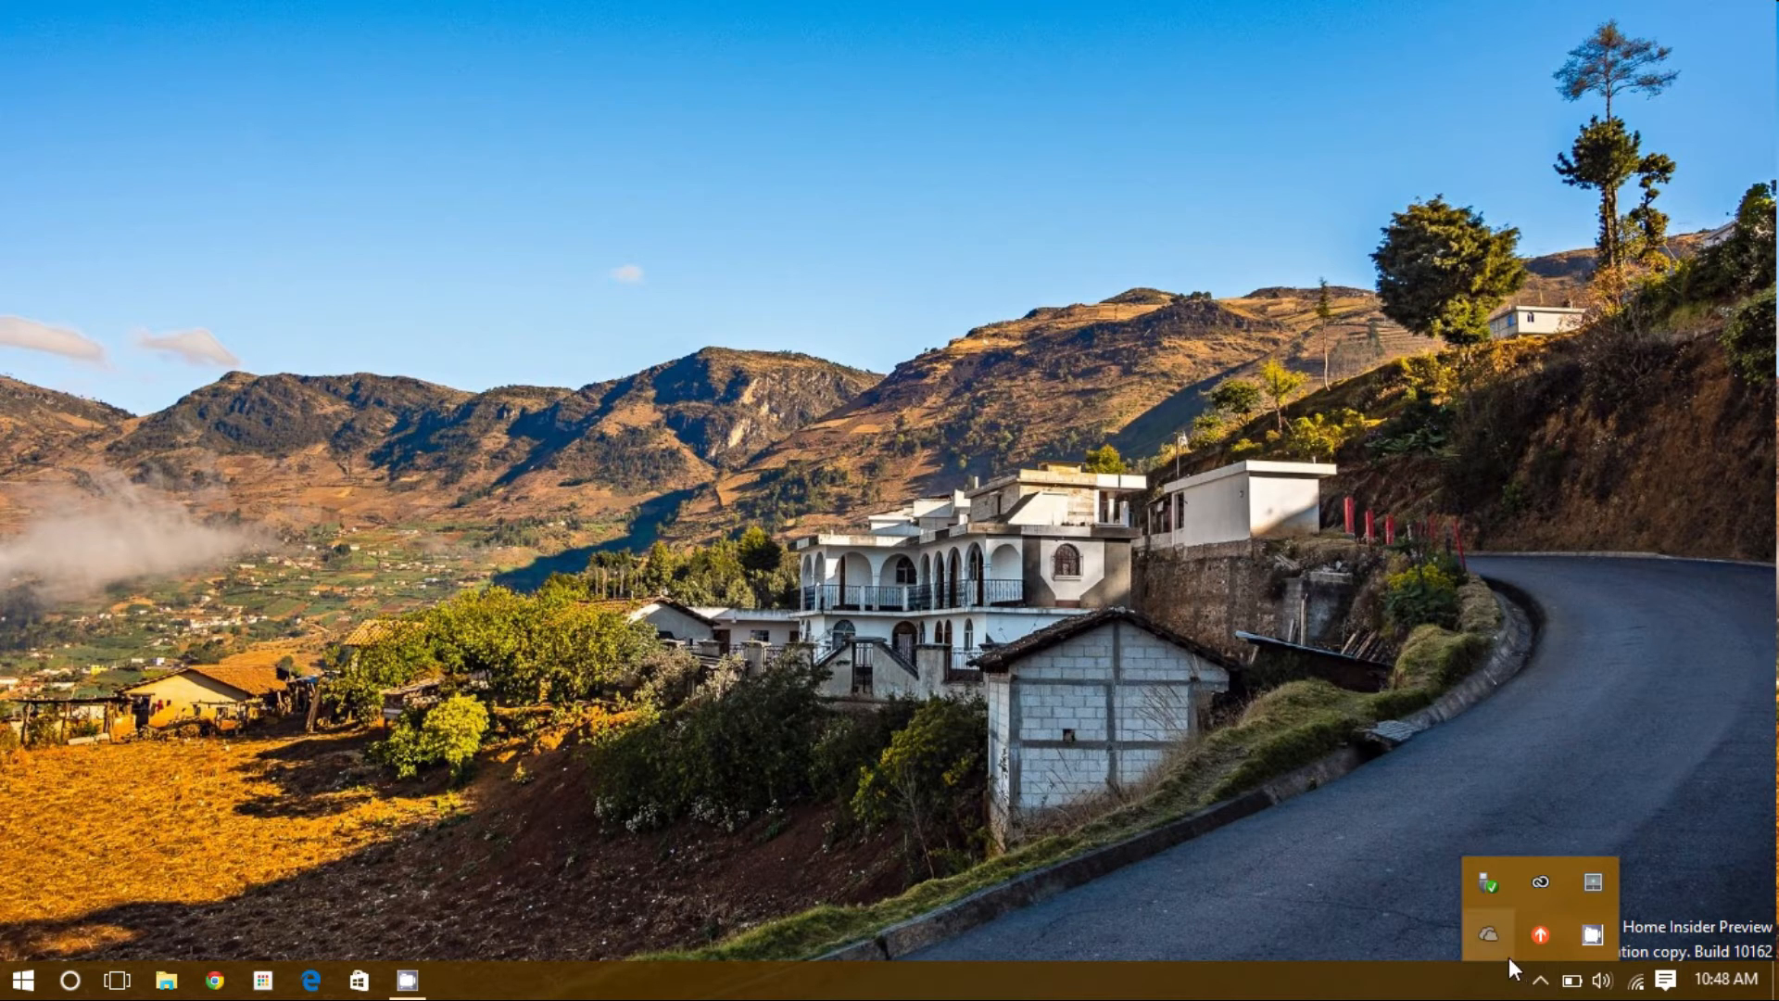
{"action": "mouse_move", "coordinate": [1490, 934]}
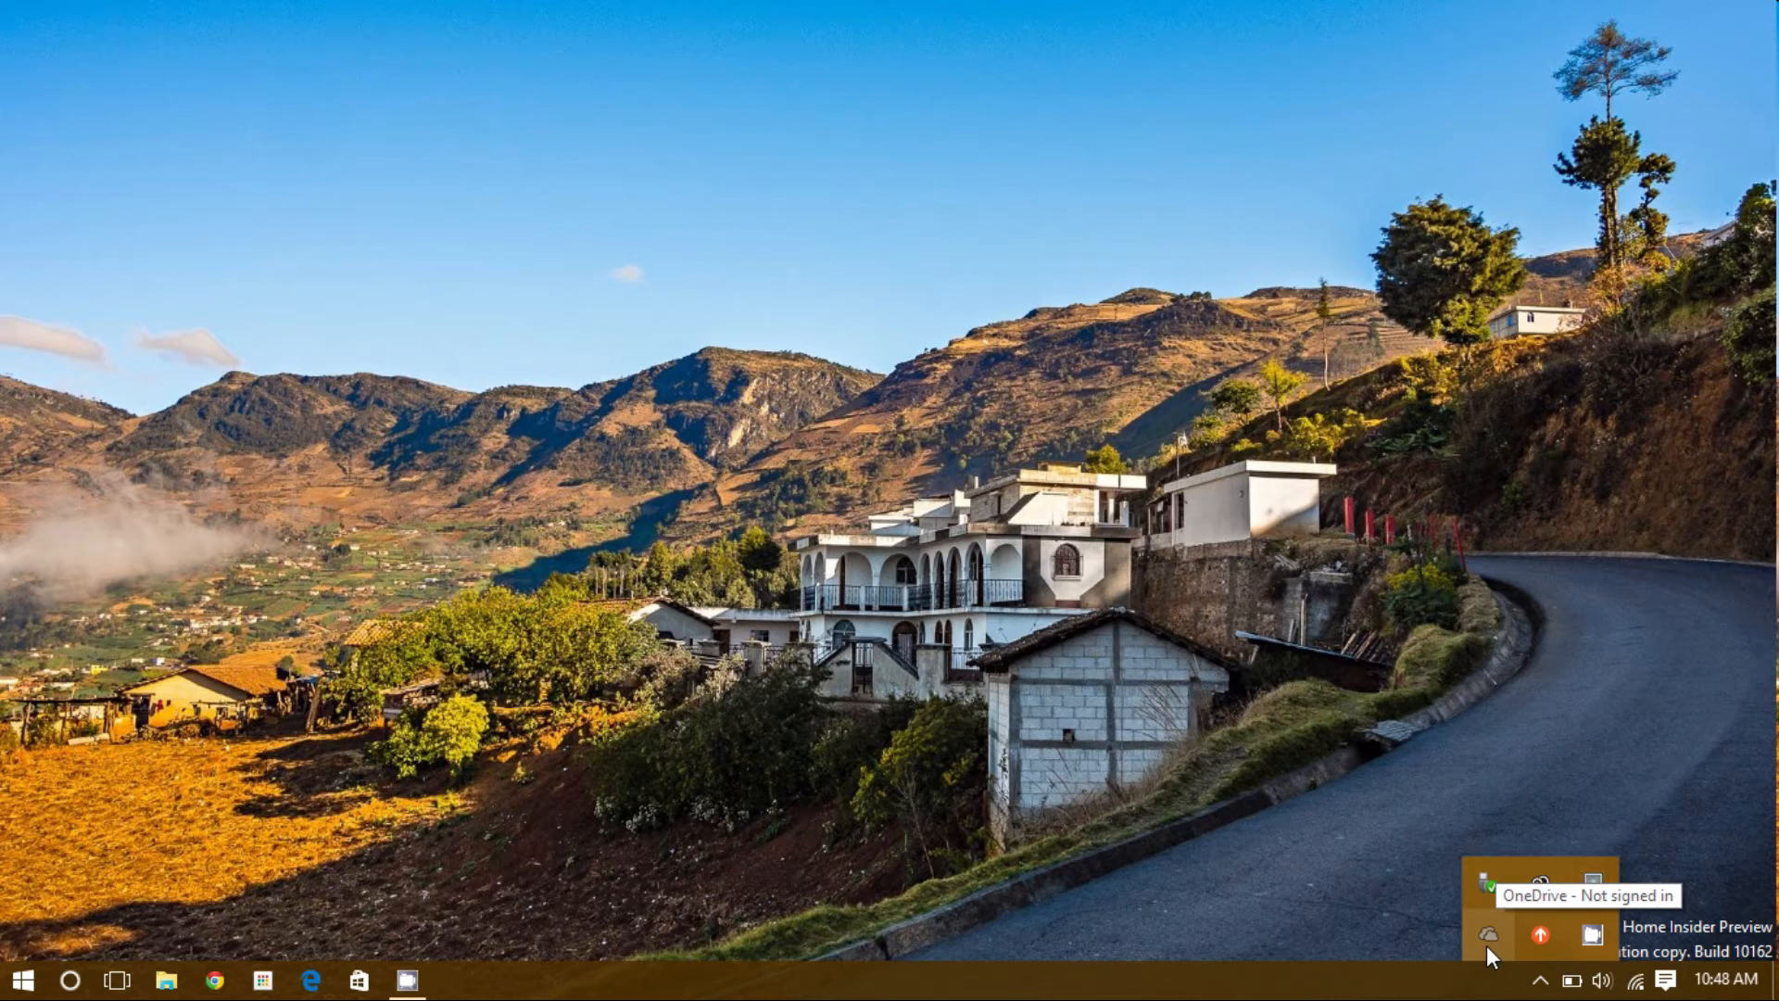
Step: Launch OneDrive from the tray and start setup with Get started
{"action": "left_click", "coordinate": [1489, 935]}
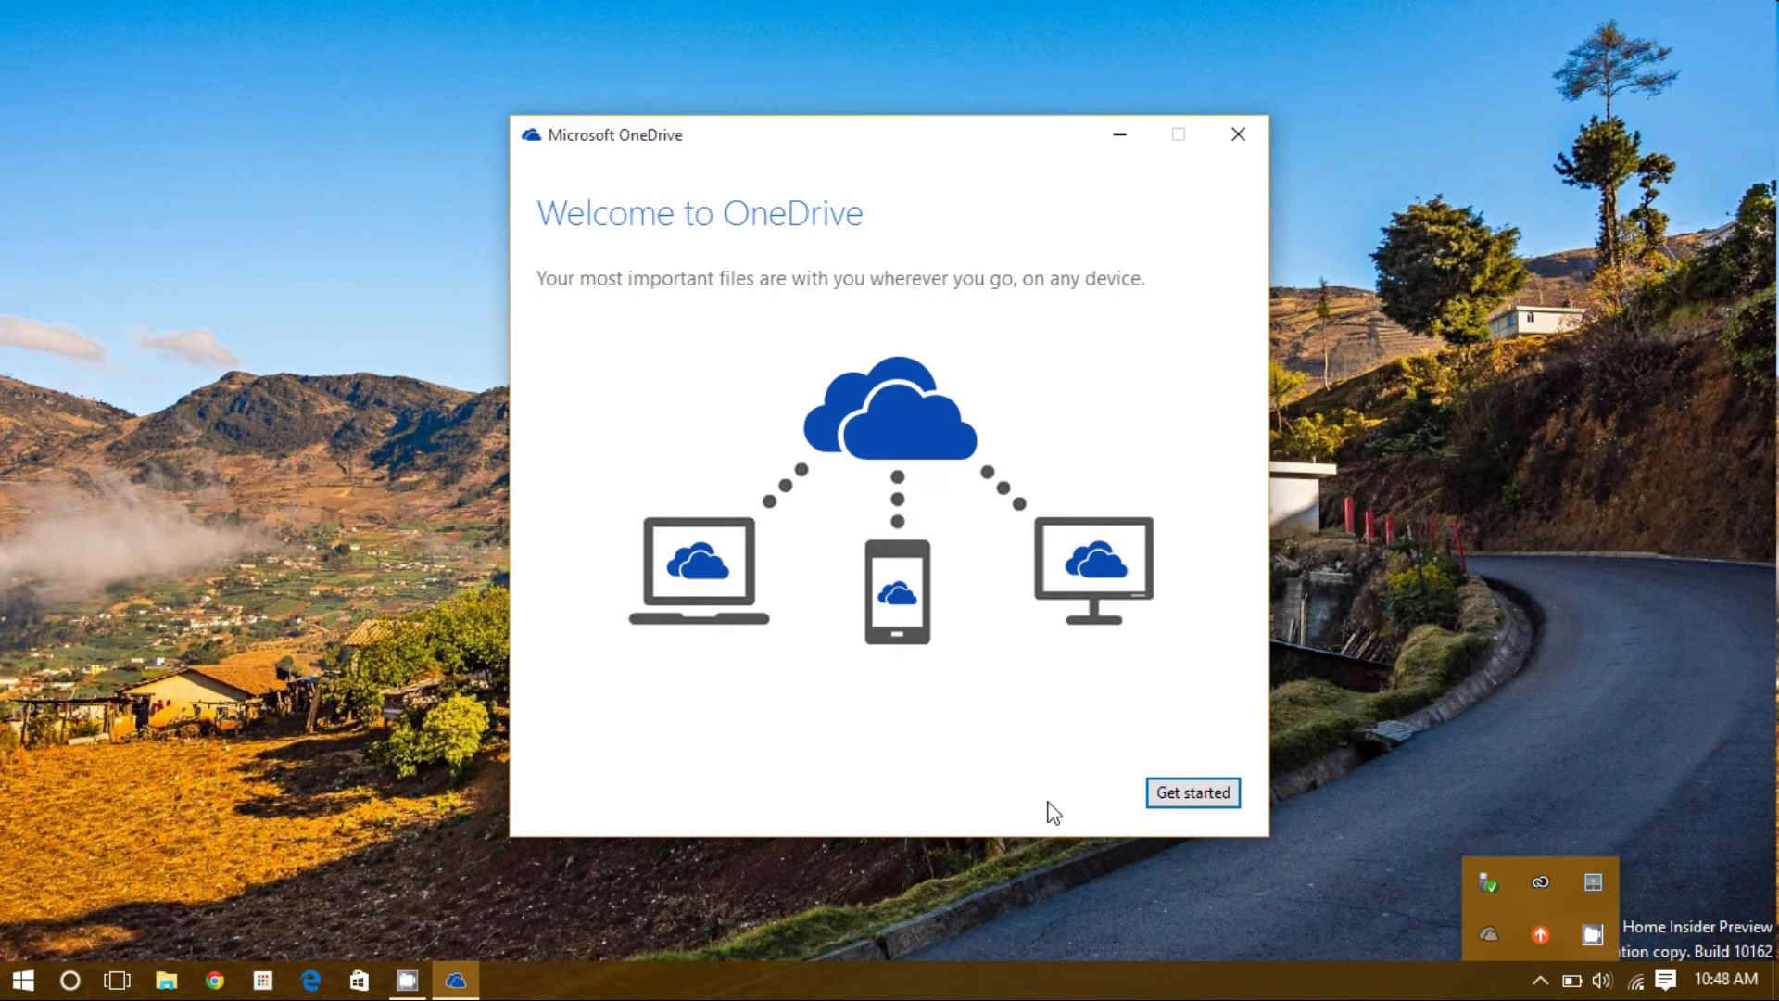
{"action": "left_click", "coordinate": [1192, 792]}
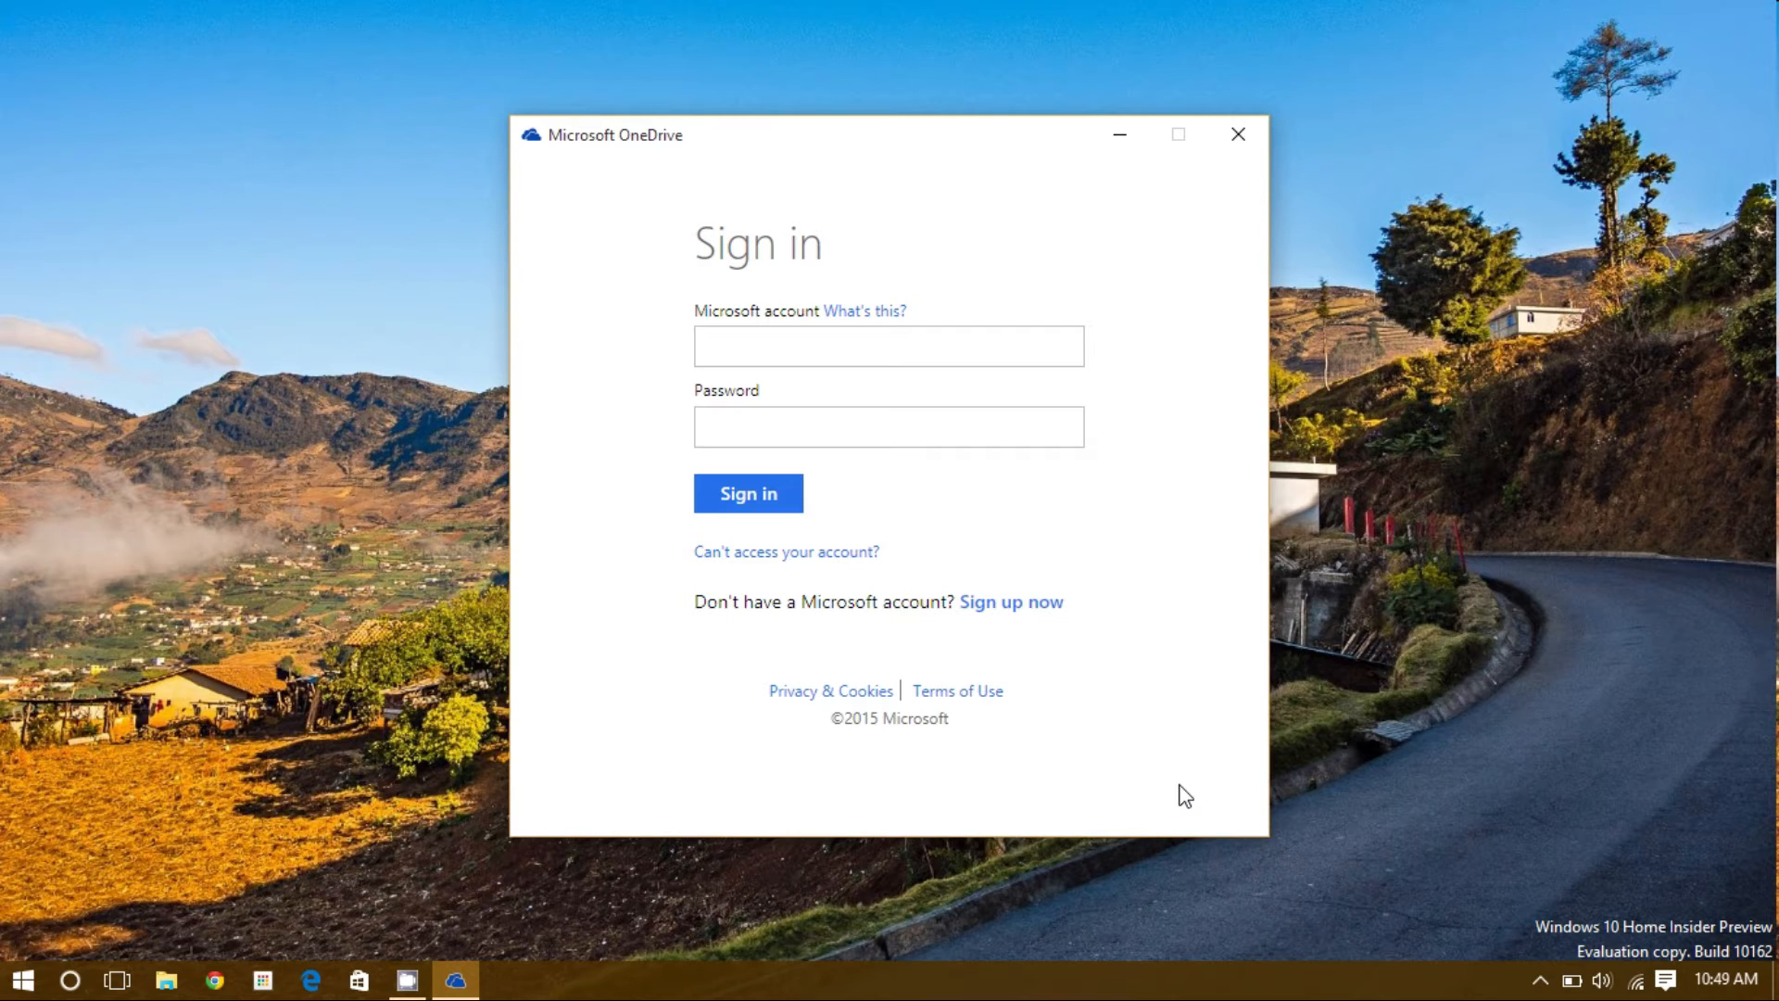
{"action": "mouse_move", "coordinate": [703, 631]}
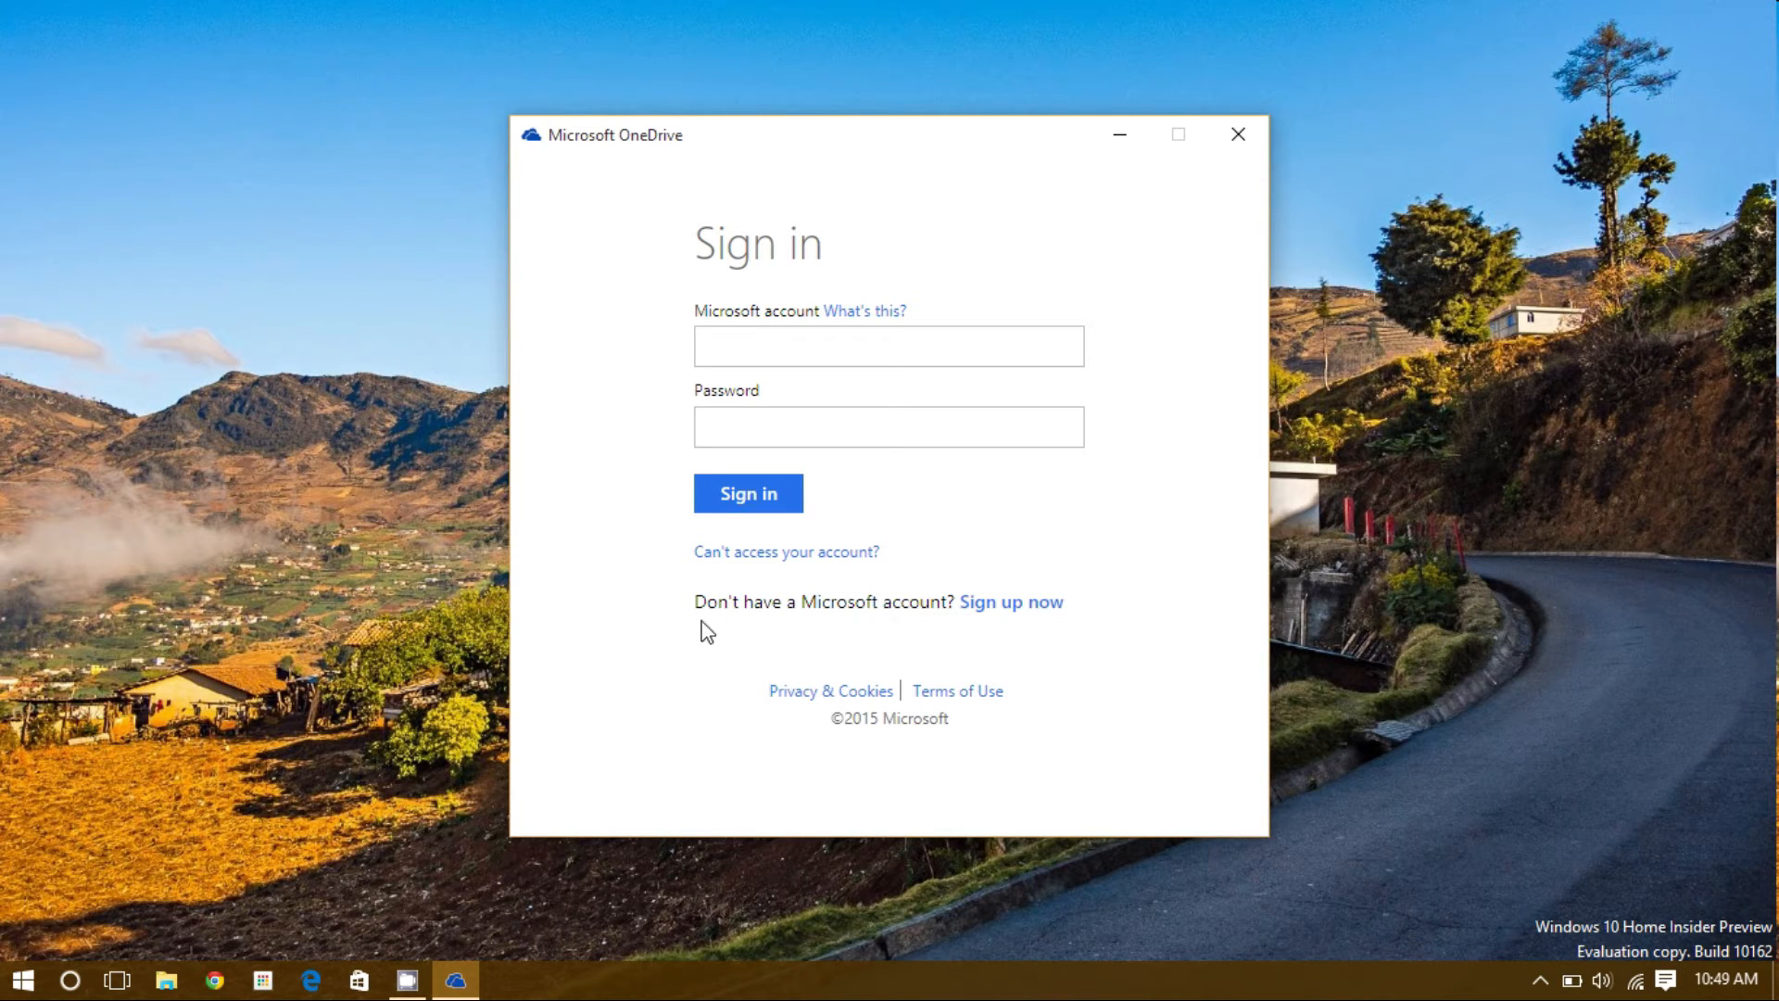
{"action": "mouse_move", "coordinate": [981, 621]}
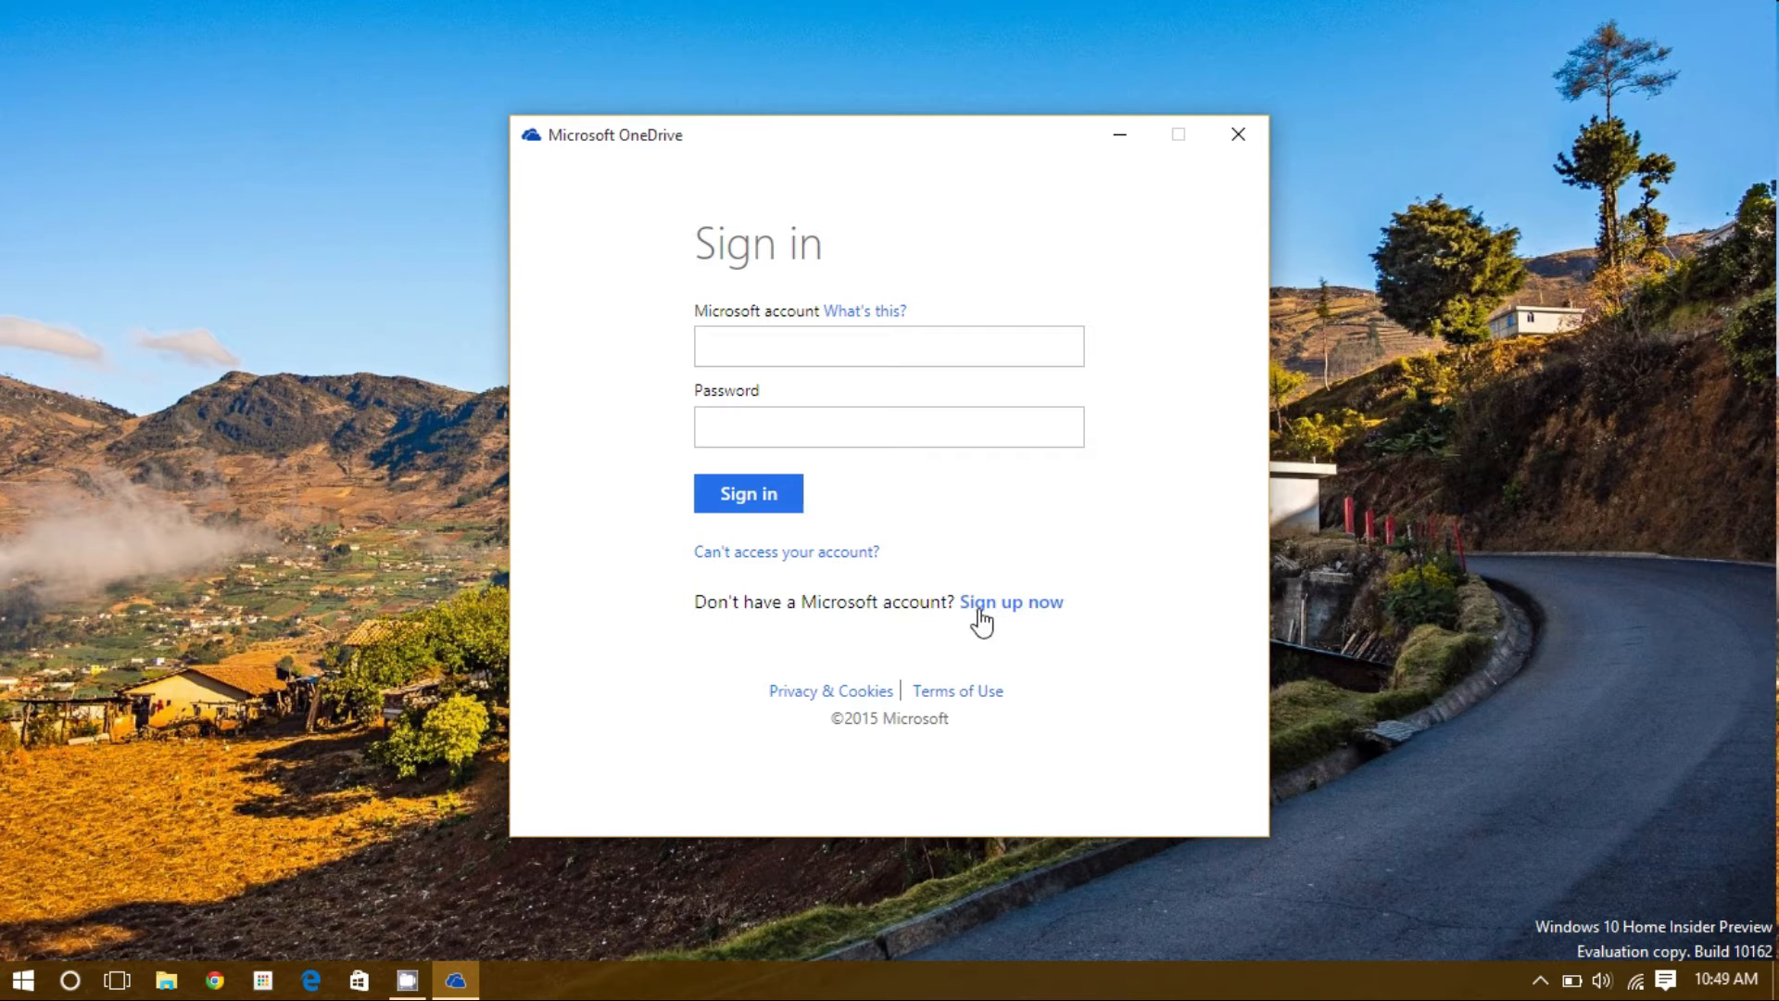
{"action": "mouse_move", "coordinate": [858, 596]}
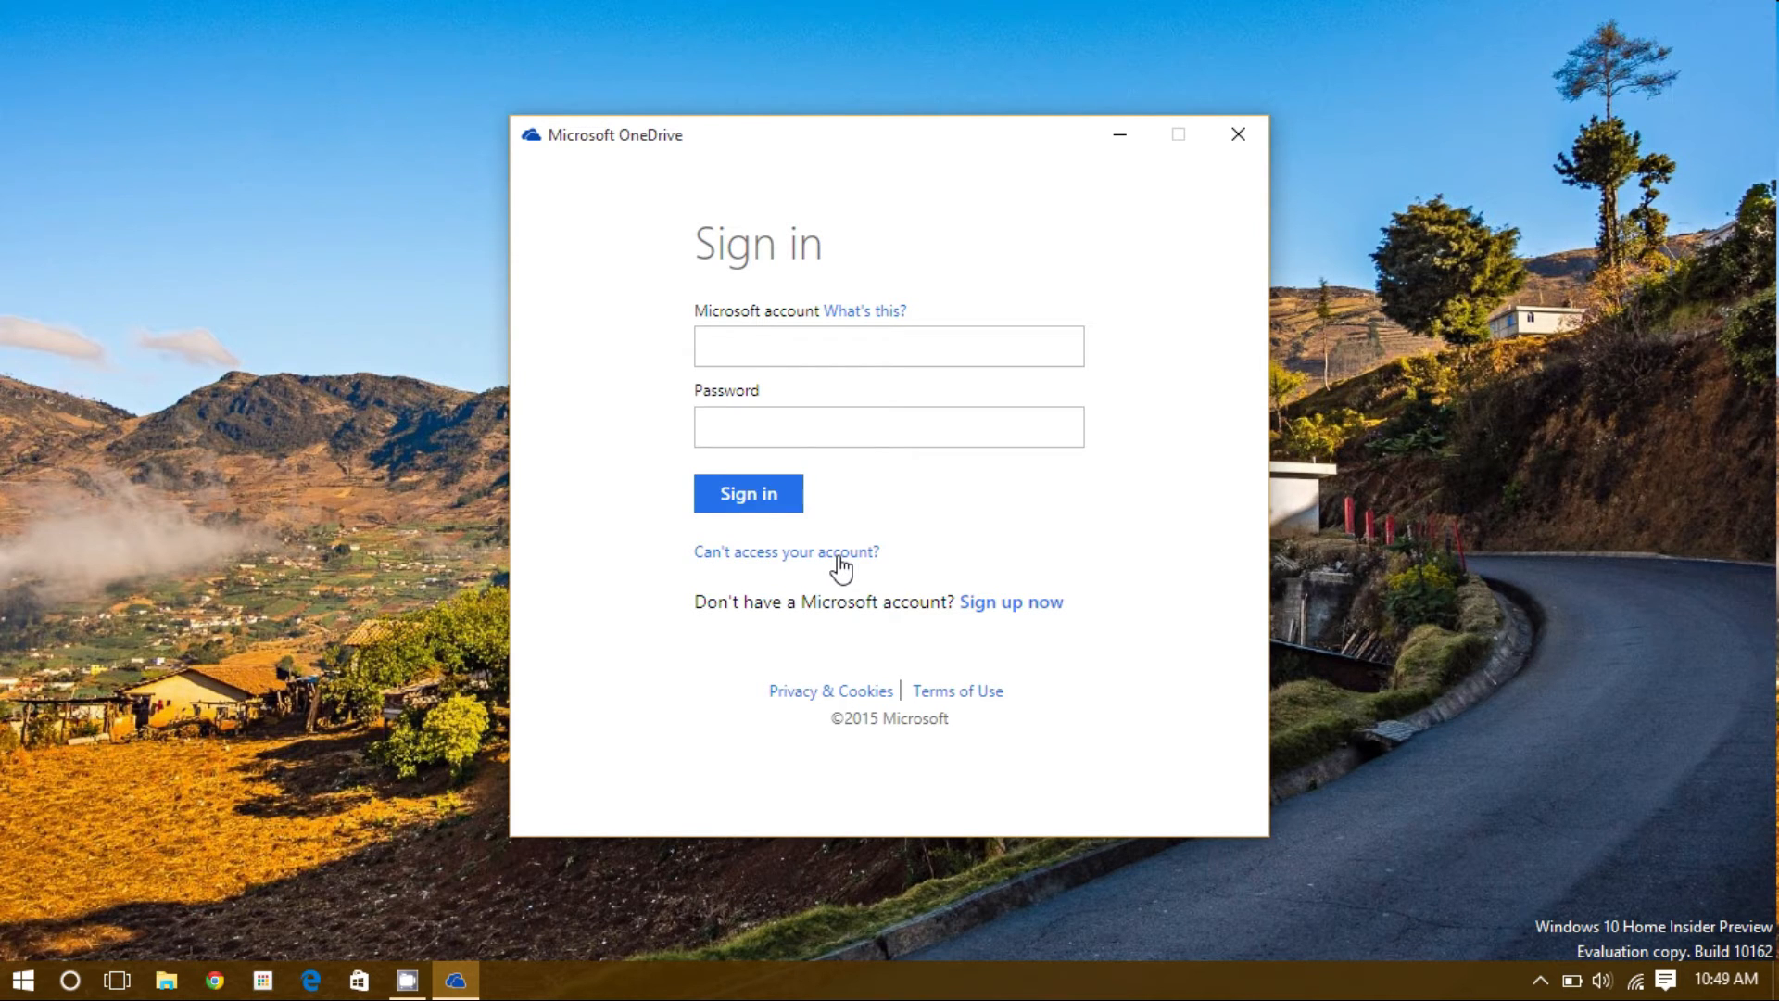
{"action": "mouse_move", "coordinate": [835, 571]}
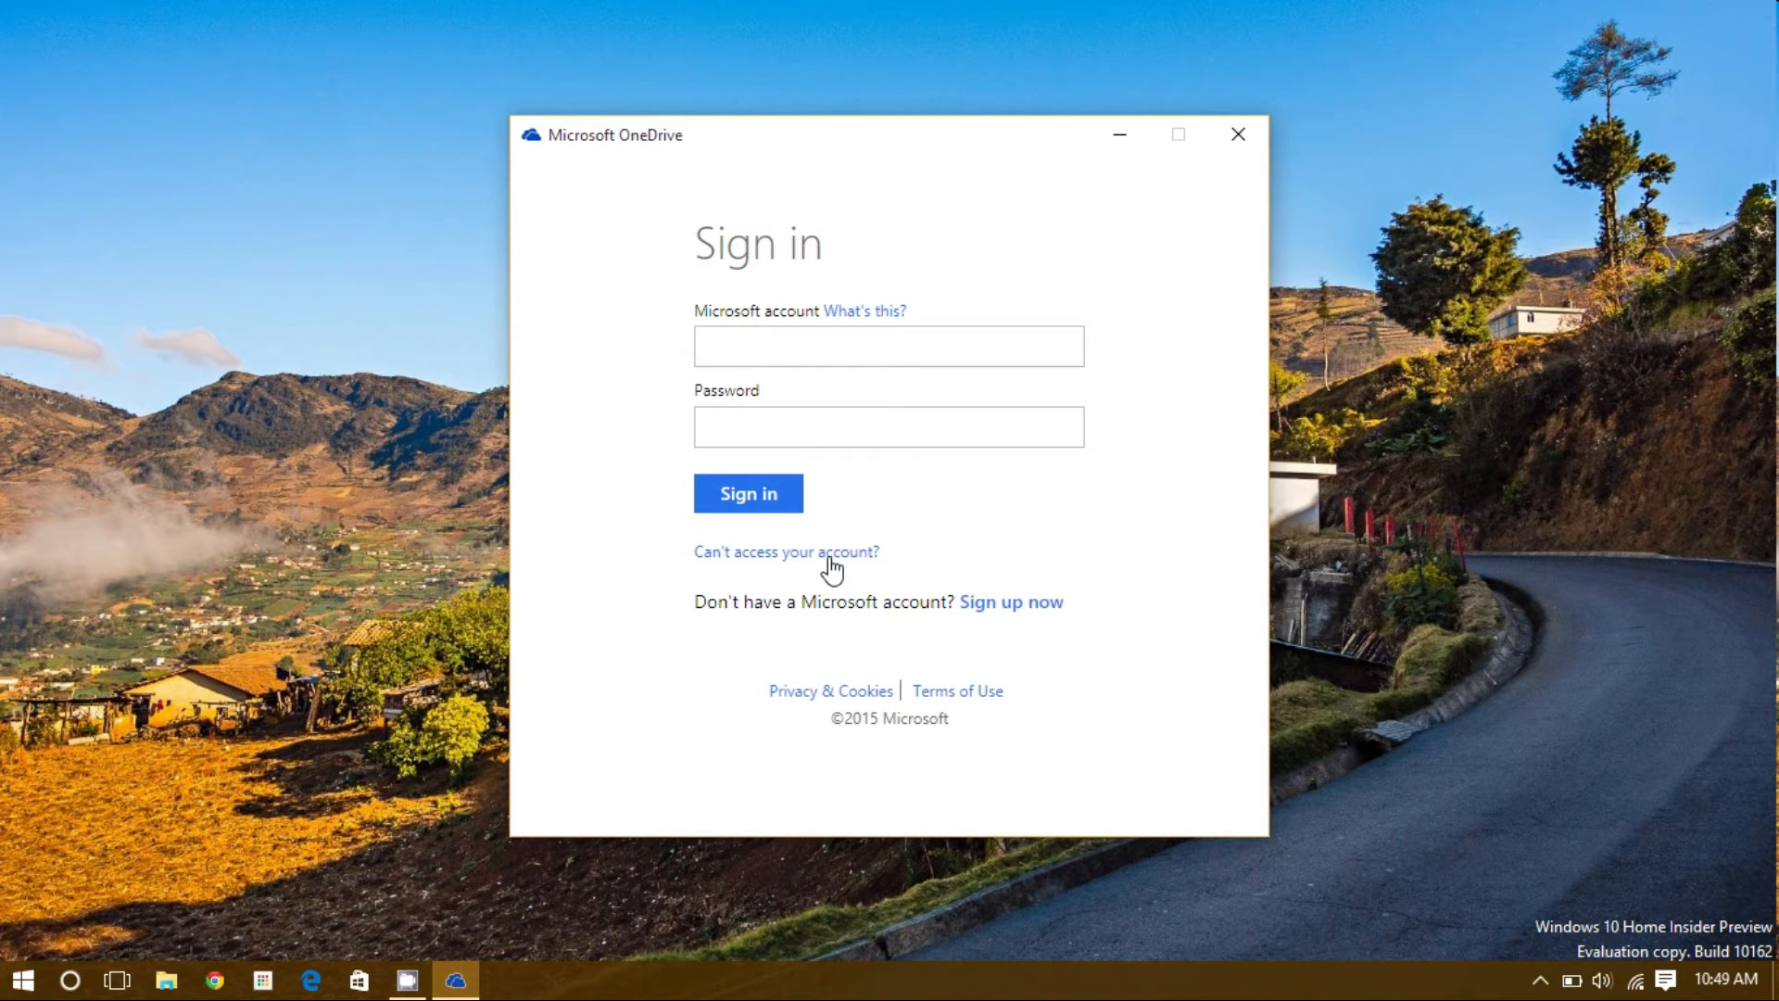
Step: Enter the Microsoft account email and password, then sign in
{"action": "left_click", "coordinate": [889, 345]}
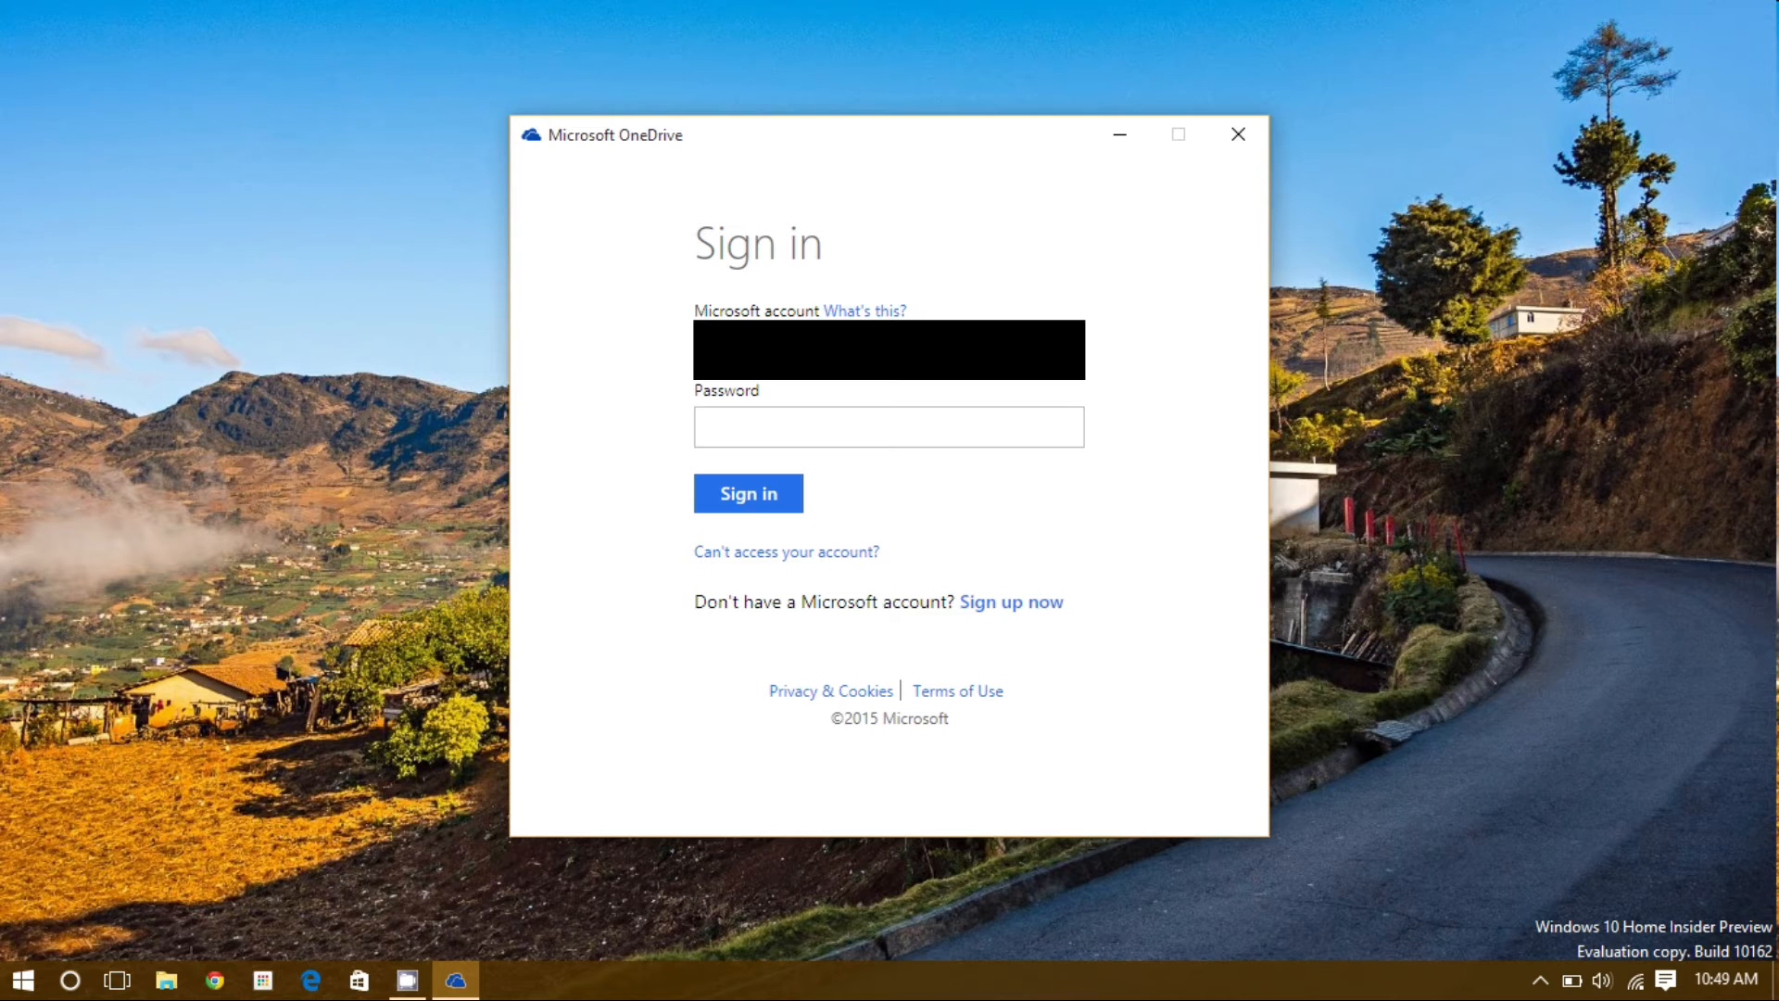
{"action": "left_click", "coordinate": [888, 426]}
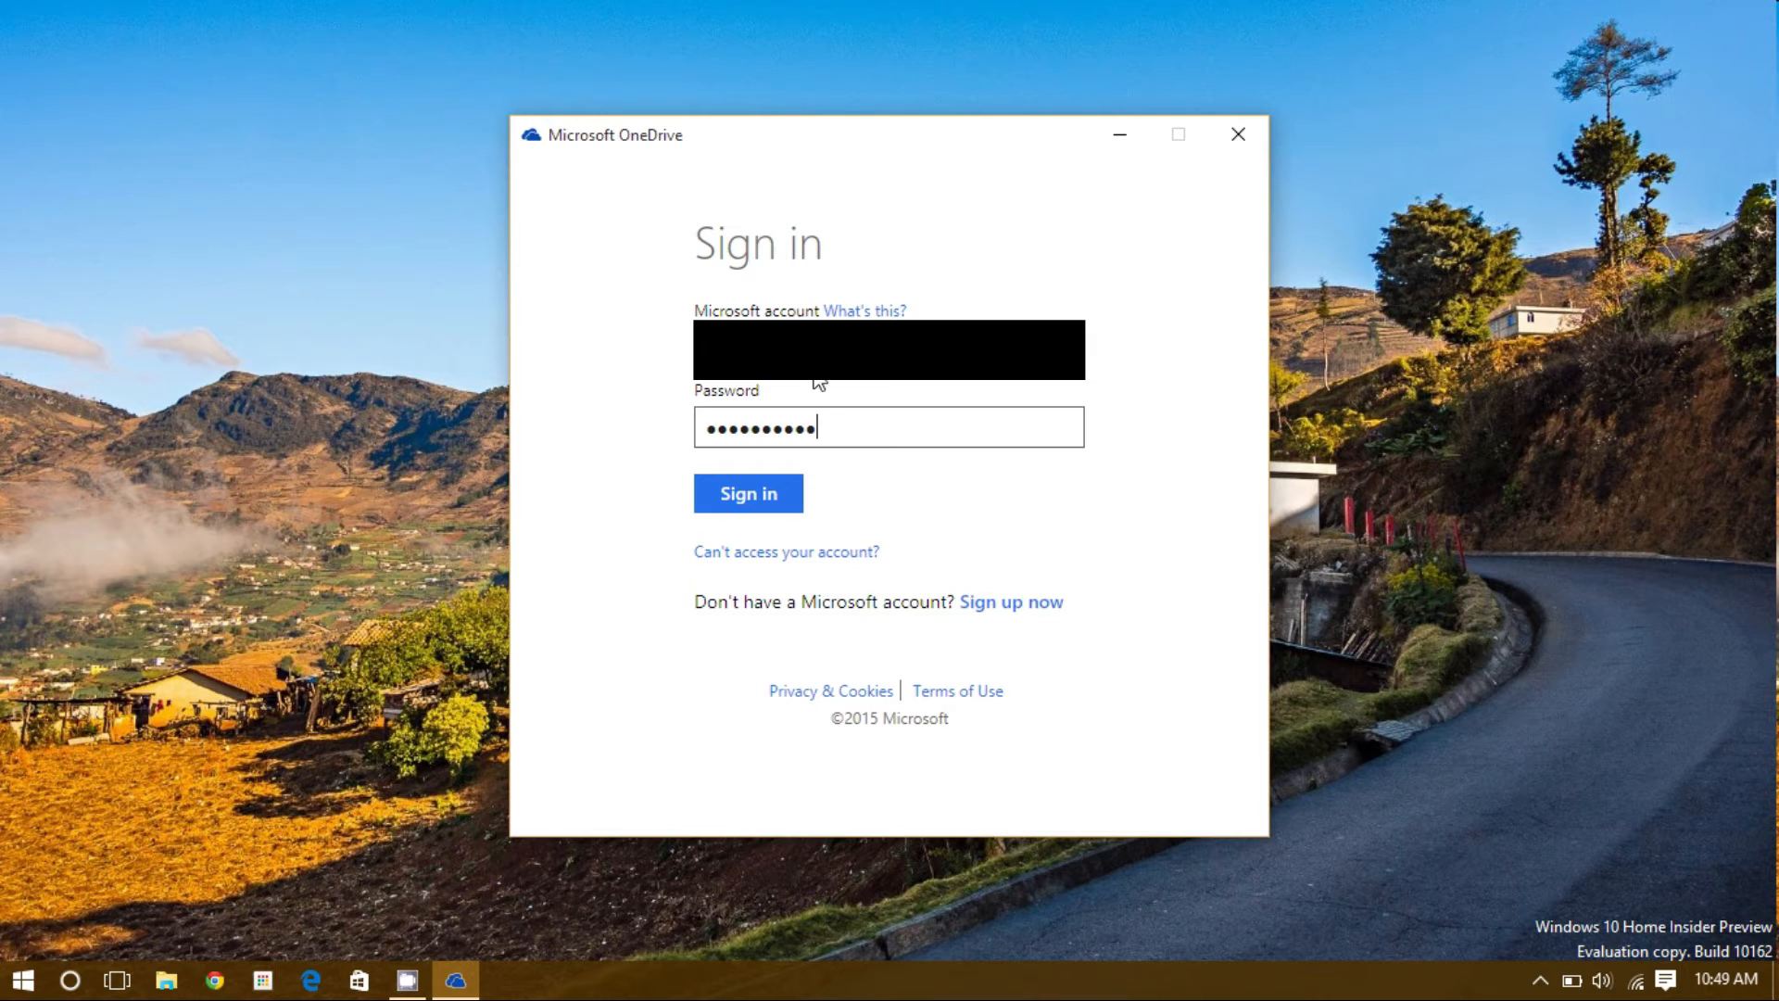
{"action": "left_click", "coordinate": [748, 492]}
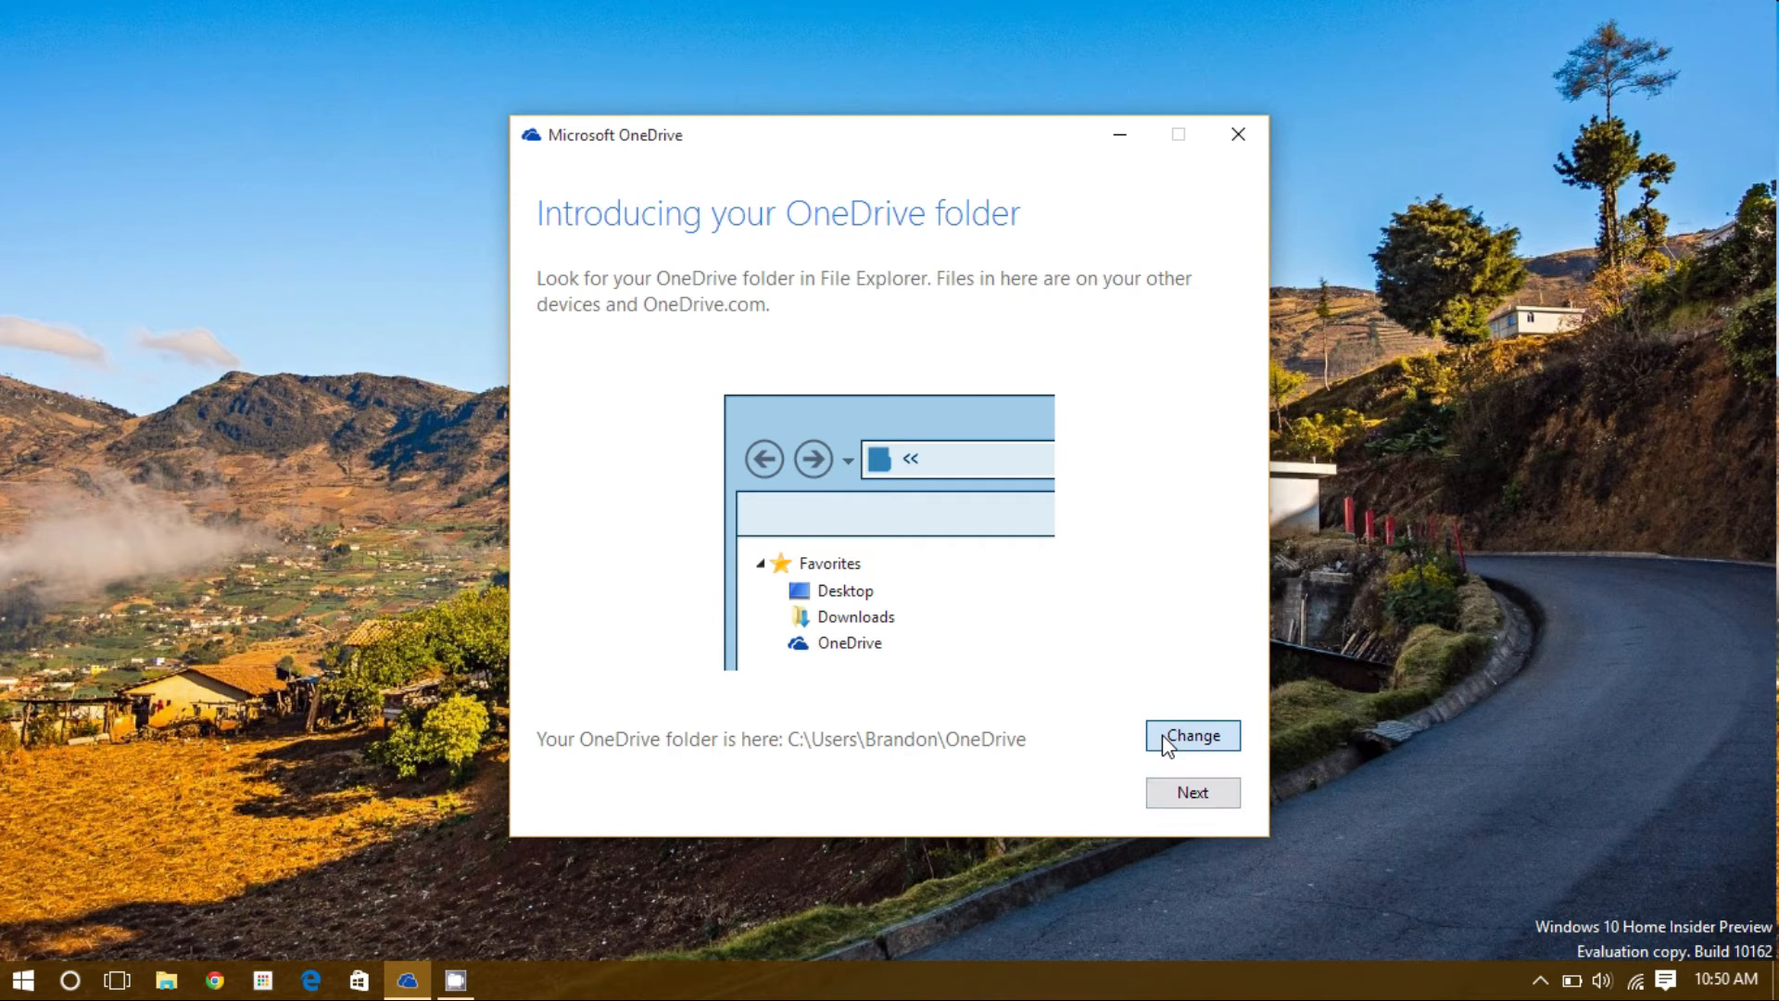
Step: Change the OneDrive folder location to My Files (D:), making it D:\OneDrive
{"action": "left_click", "coordinate": [1191, 735]}
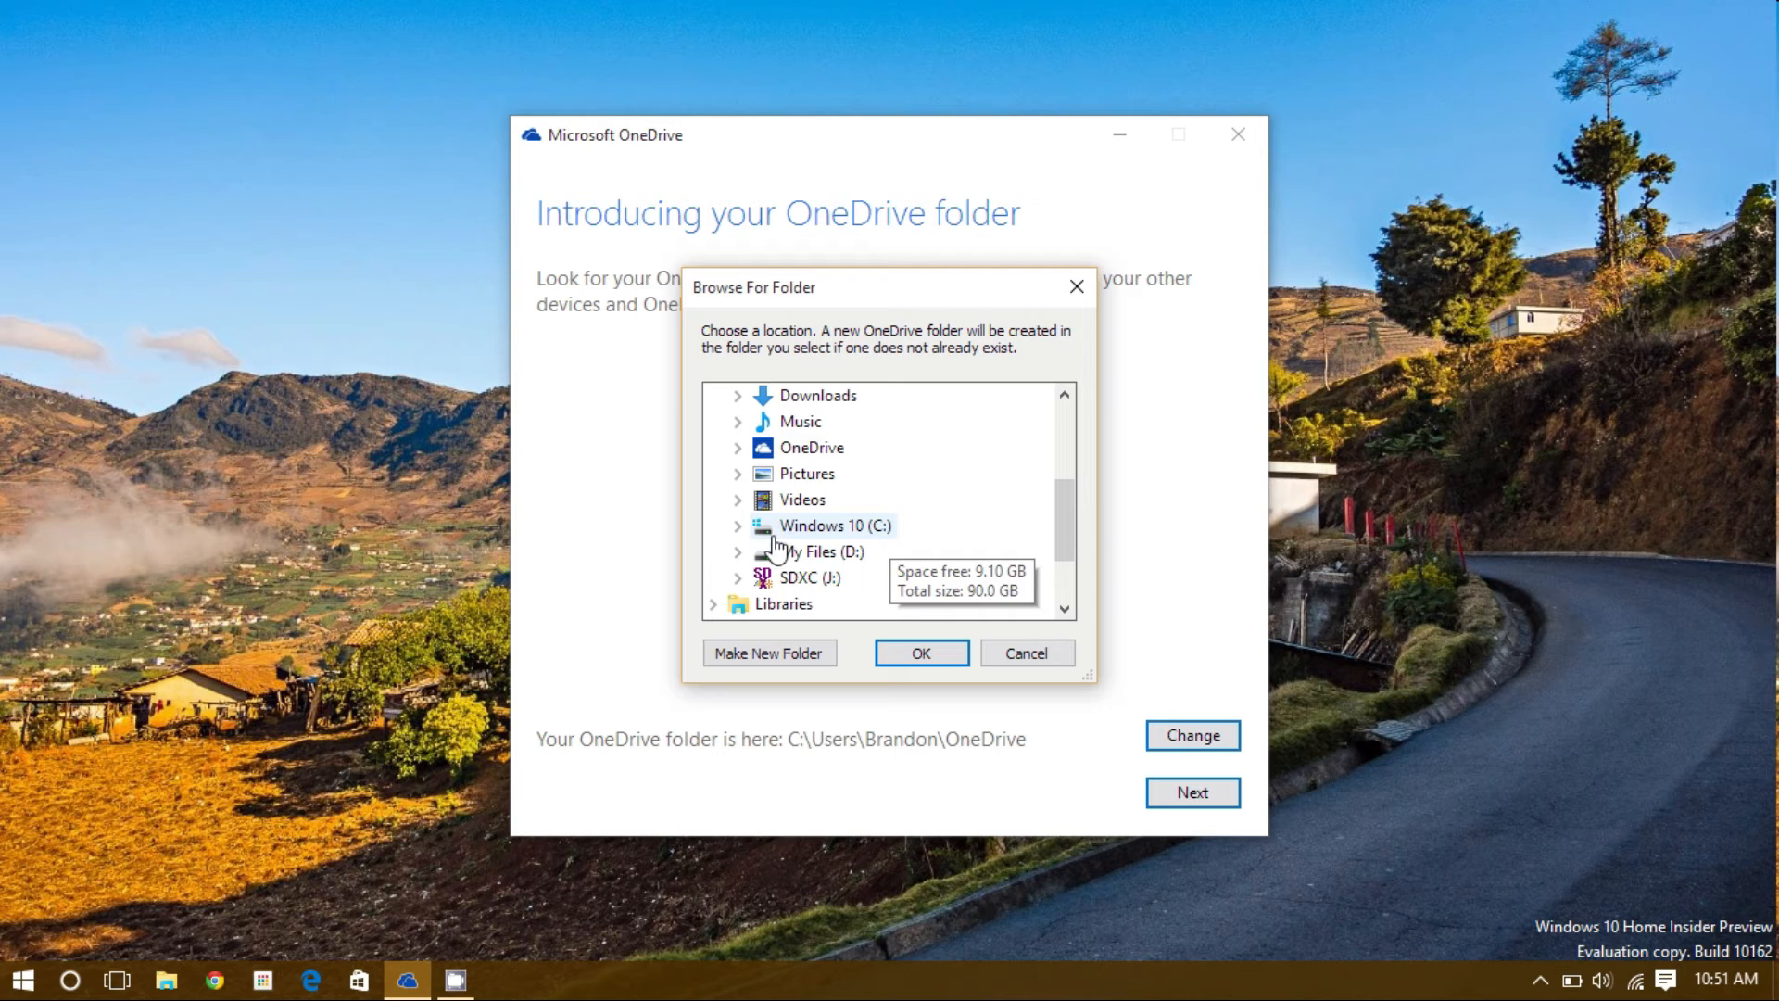
{"action": "left_click", "coordinate": [737, 551]}
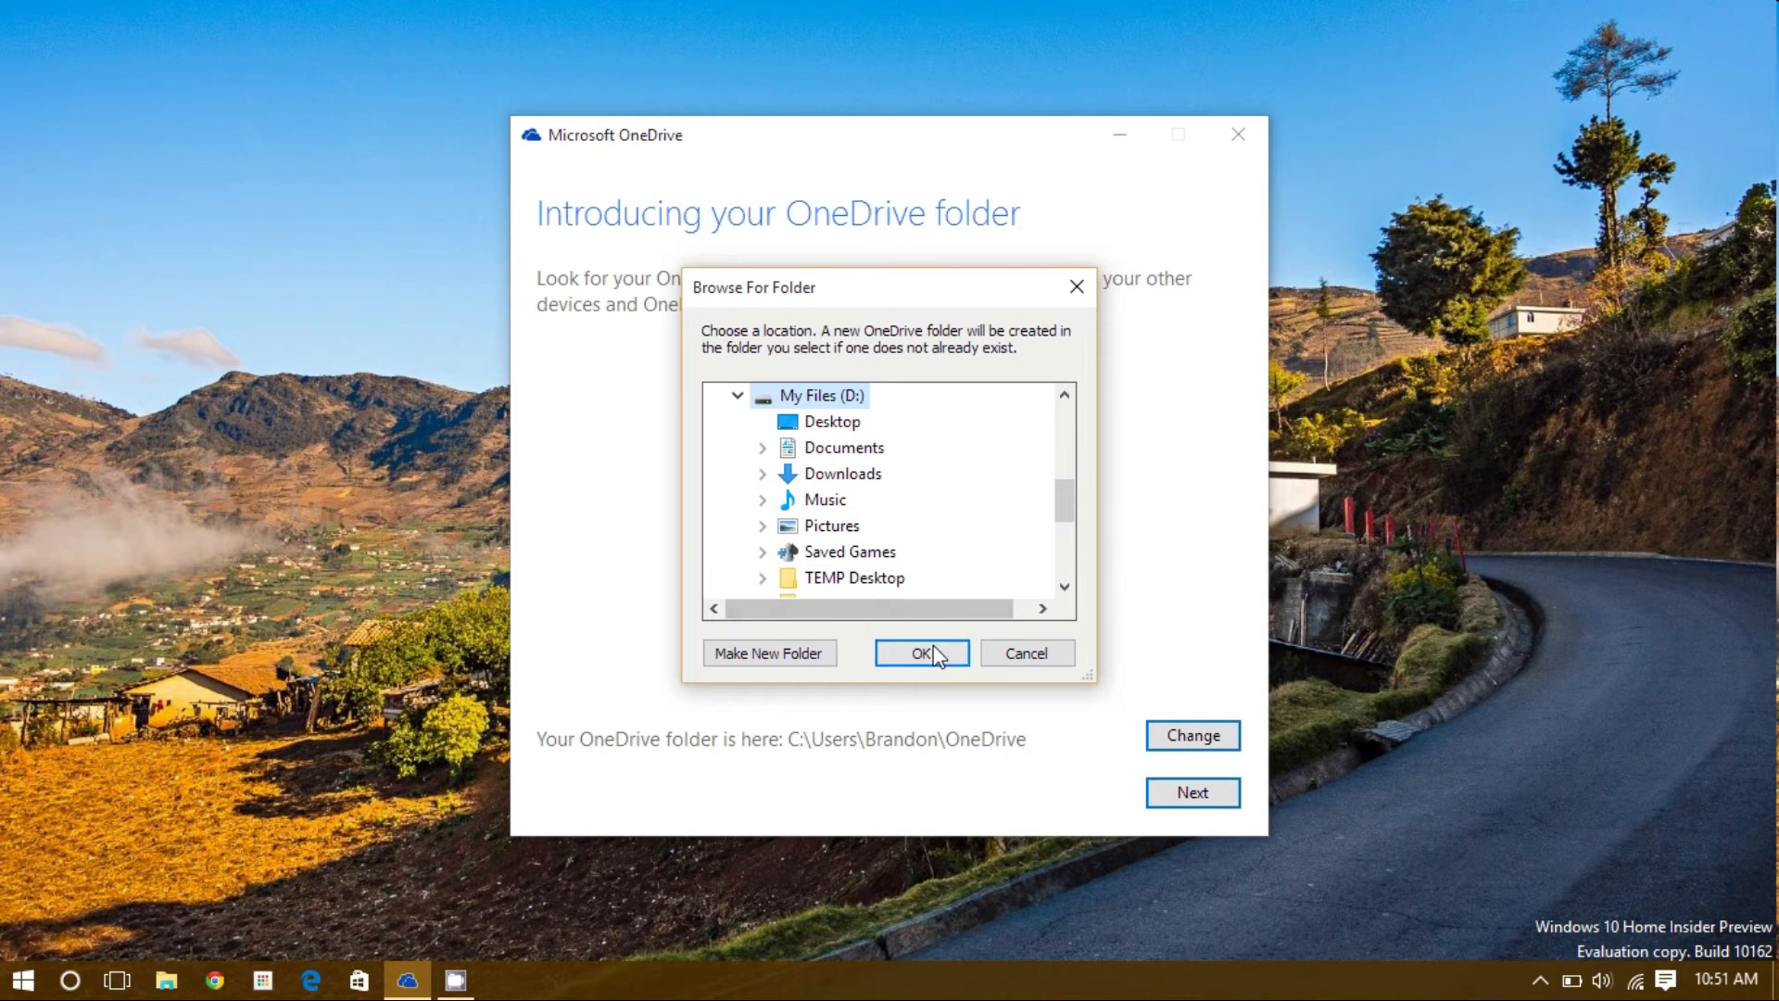
{"action": "left_click", "coordinate": [921, 652]}
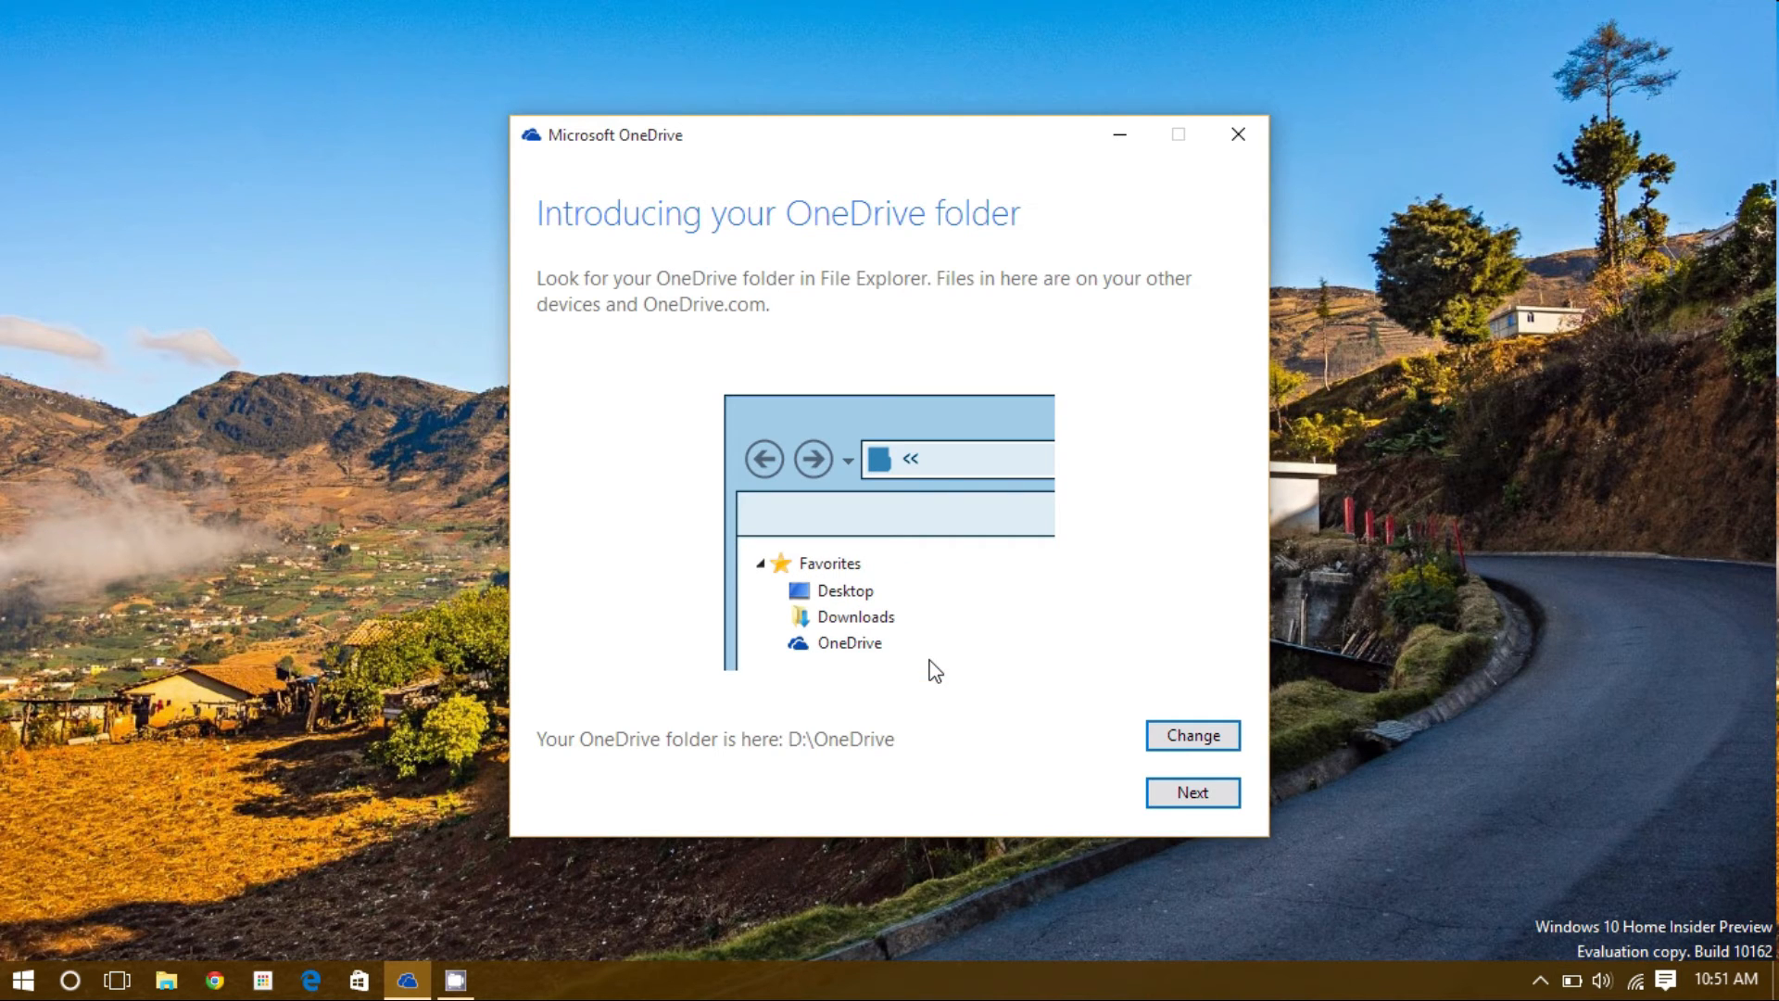
{"action": "mouse_move", "coordinate": [738, 703]}
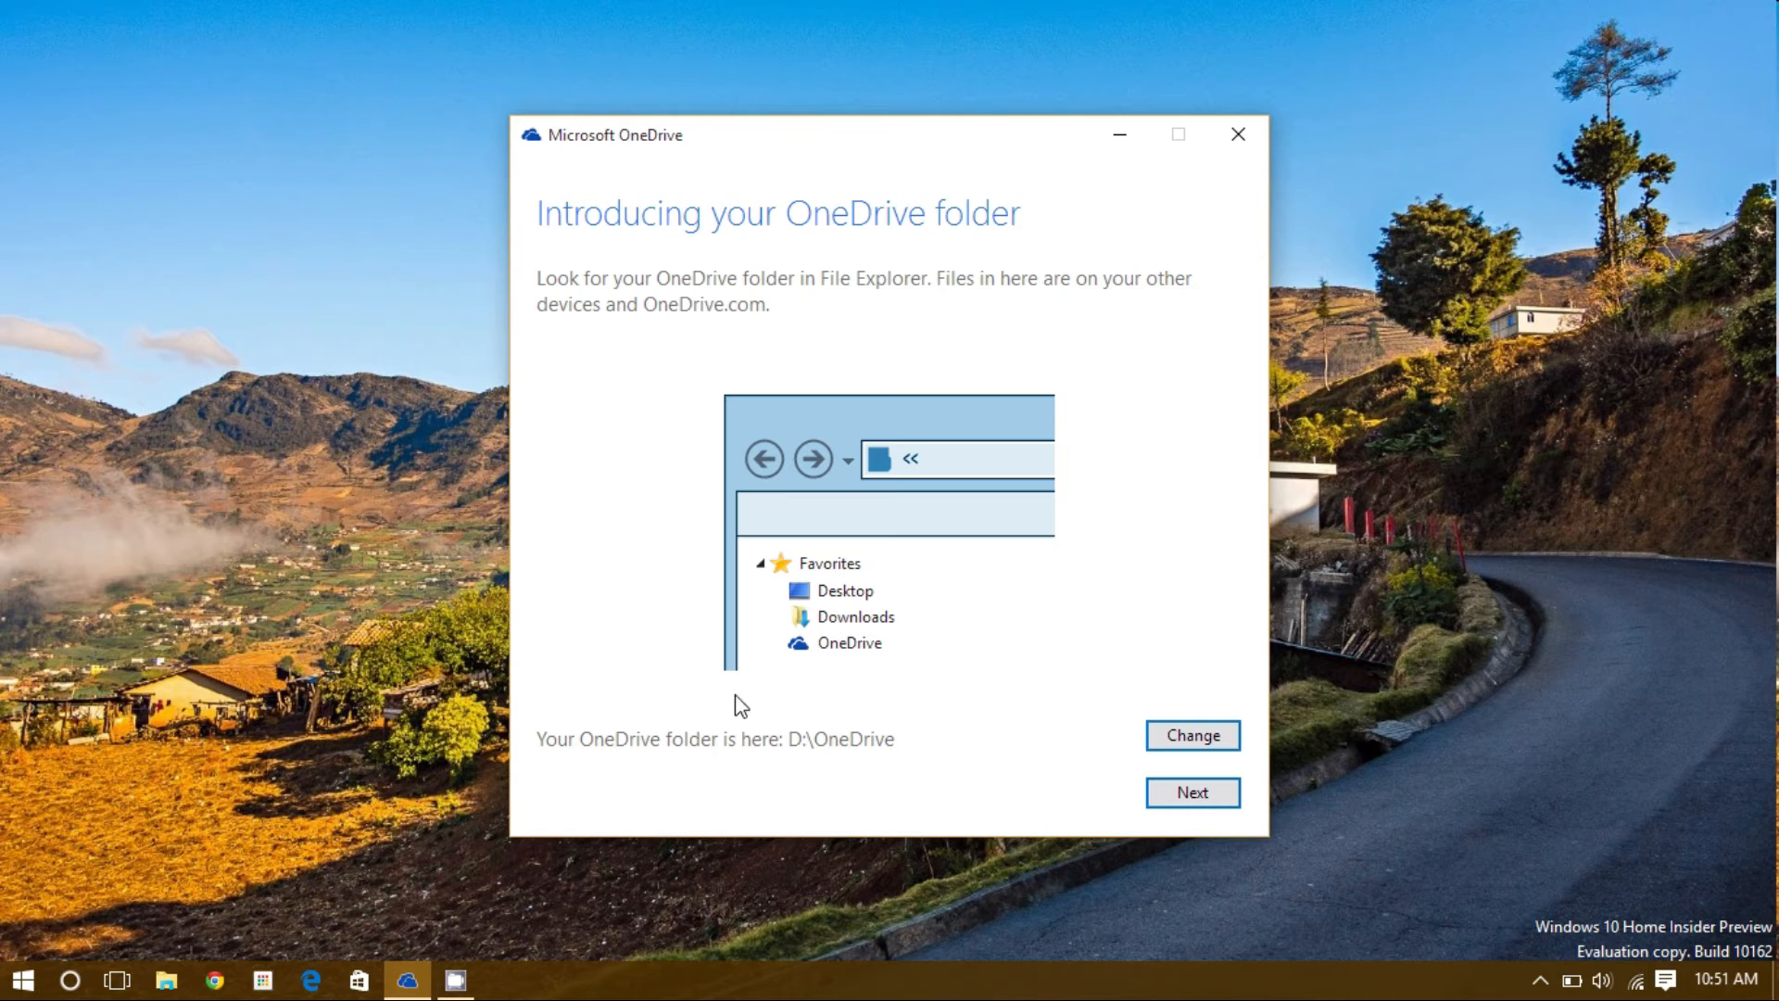
{"action": "mouse_move", "coordinate": [885, 785]}
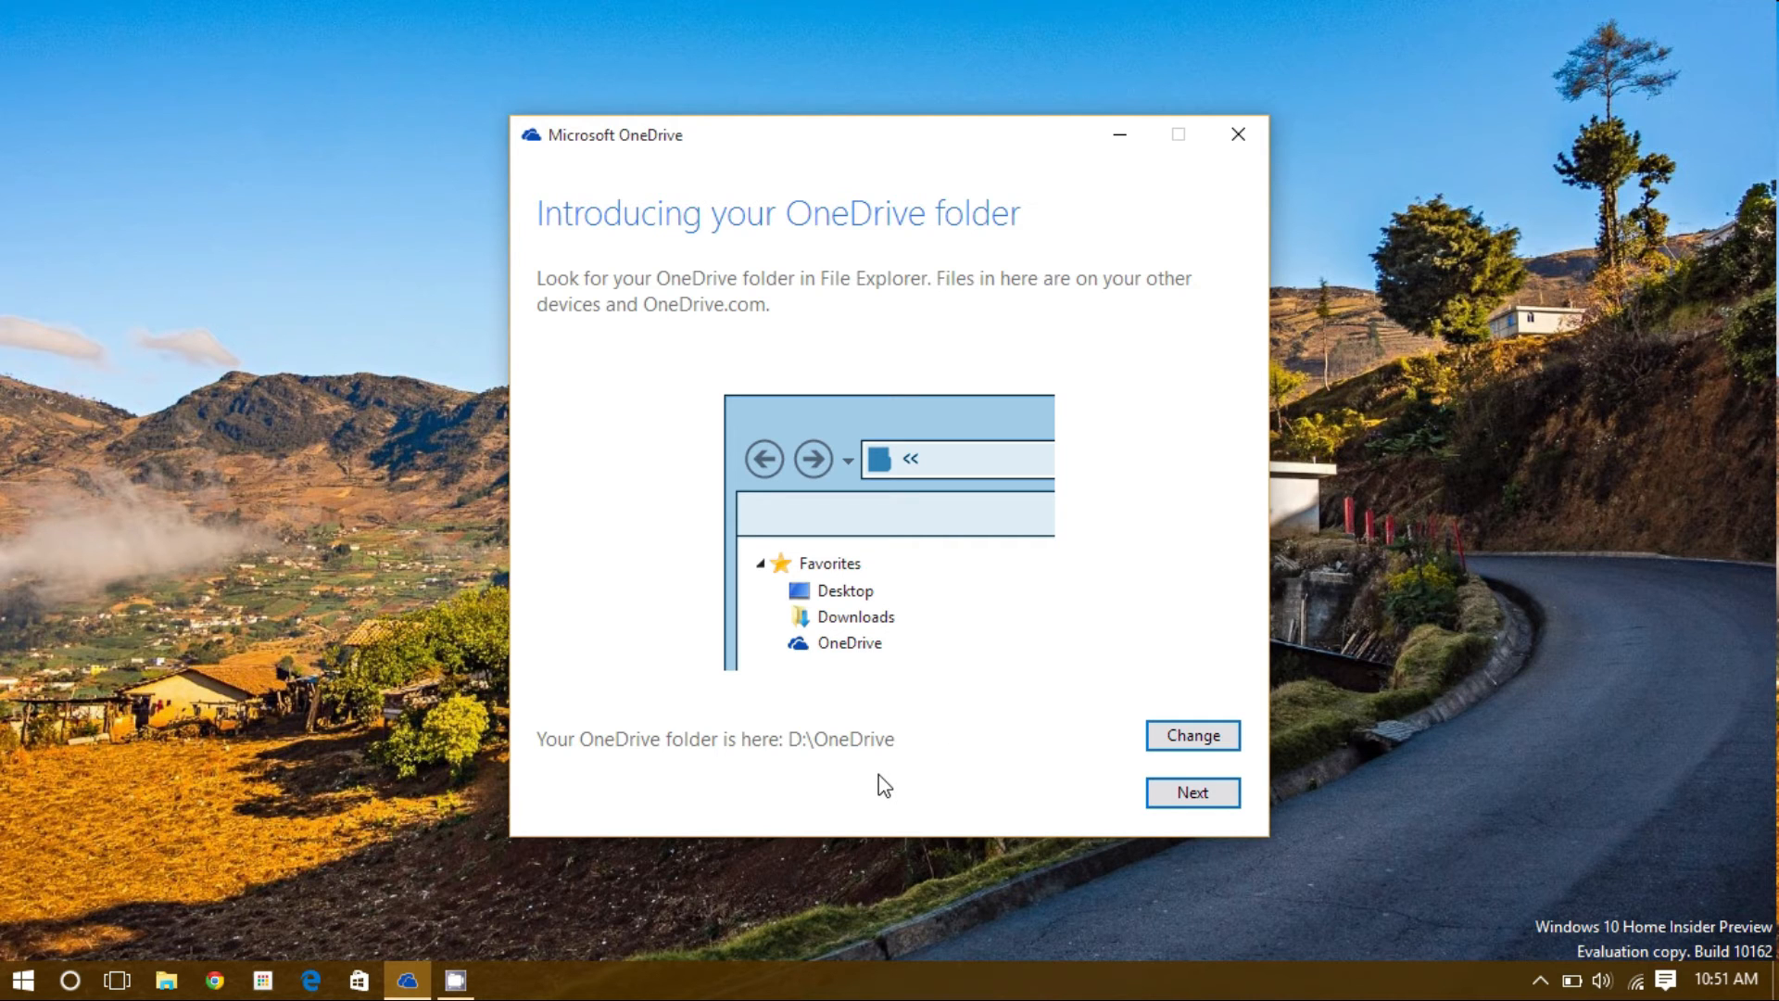
{"action": "mouse_move", "coordinate": [1056, 783]}
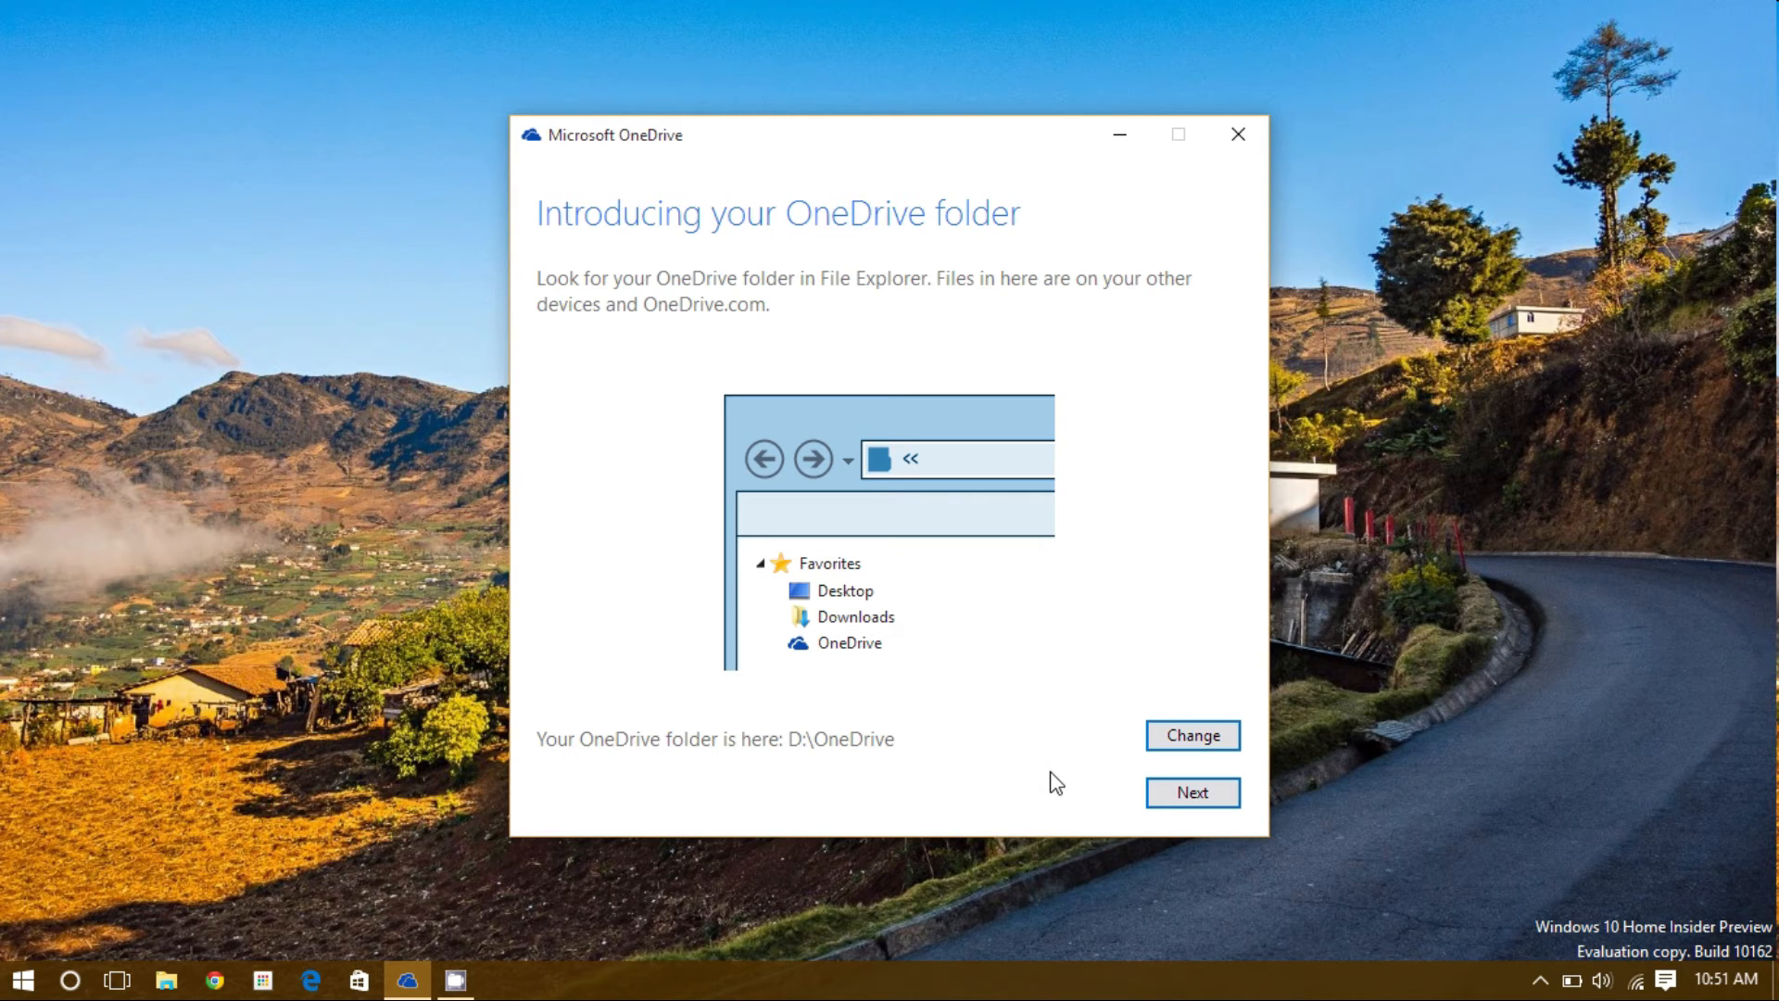
Step: Untick Shared Folder, then re-enable Sync all files and folders (9.0 GB)
{"action": "left_click", "coordinate": [1192, 792]}
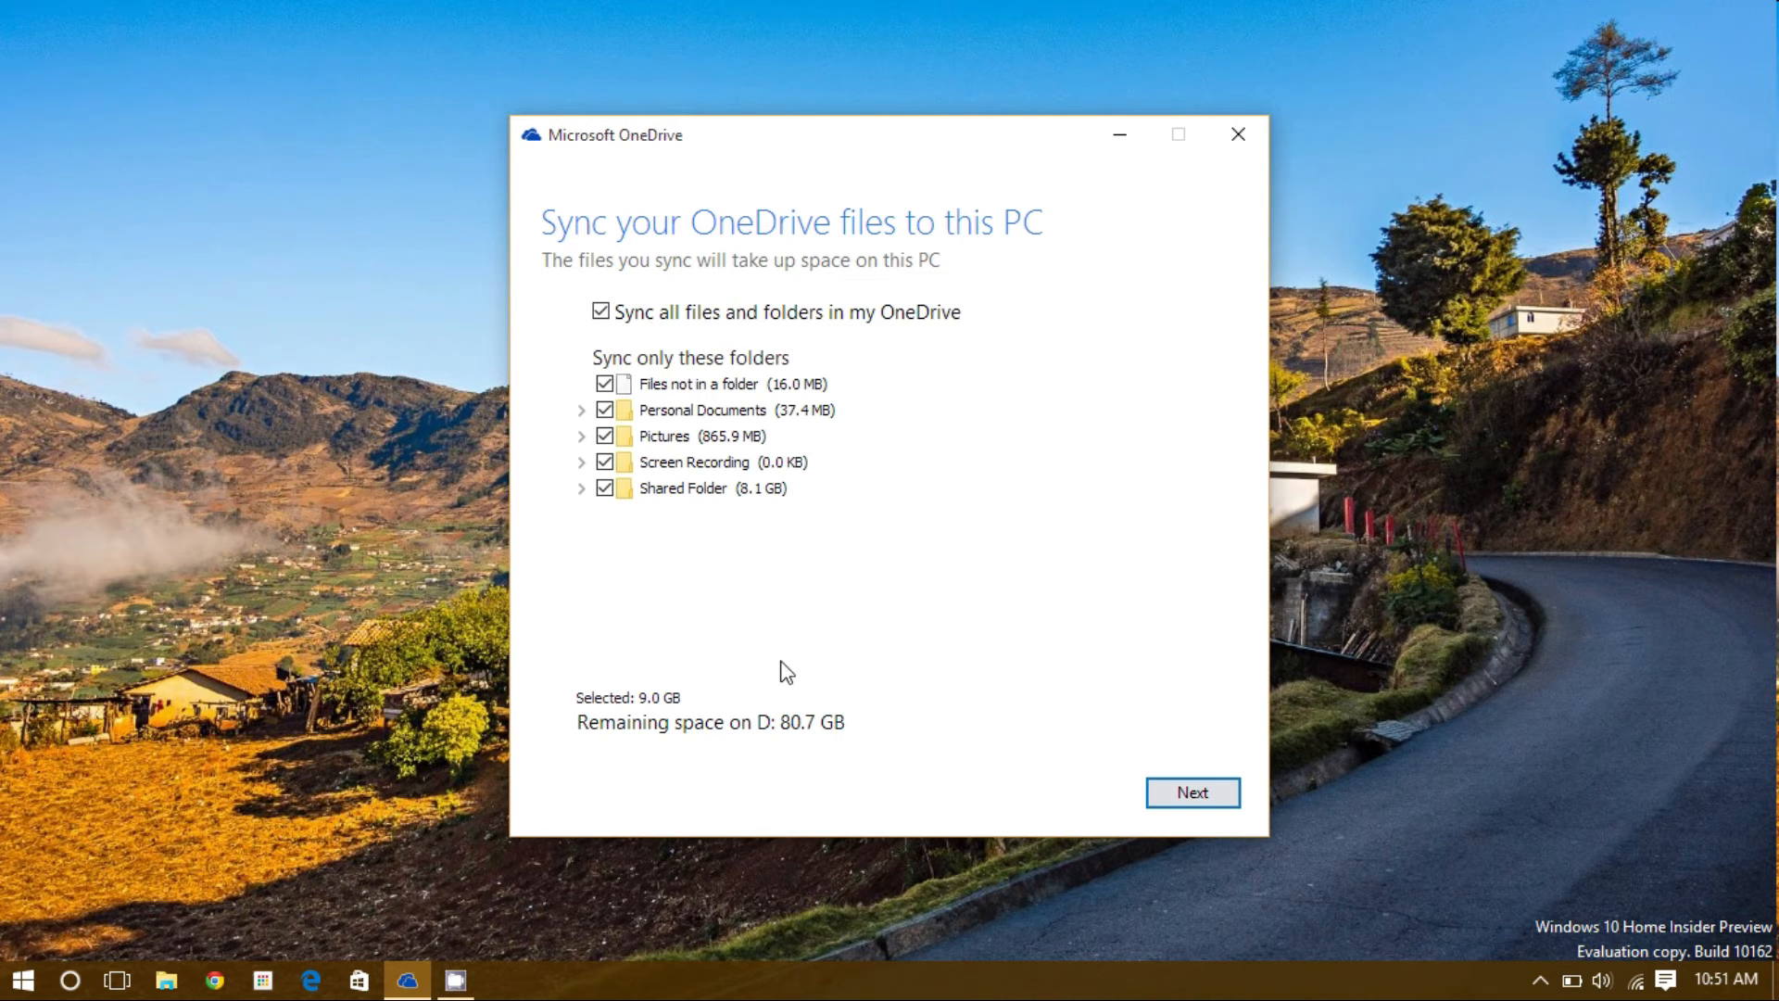
{"action": "mouse_move", "coordinate": [707, 463]}
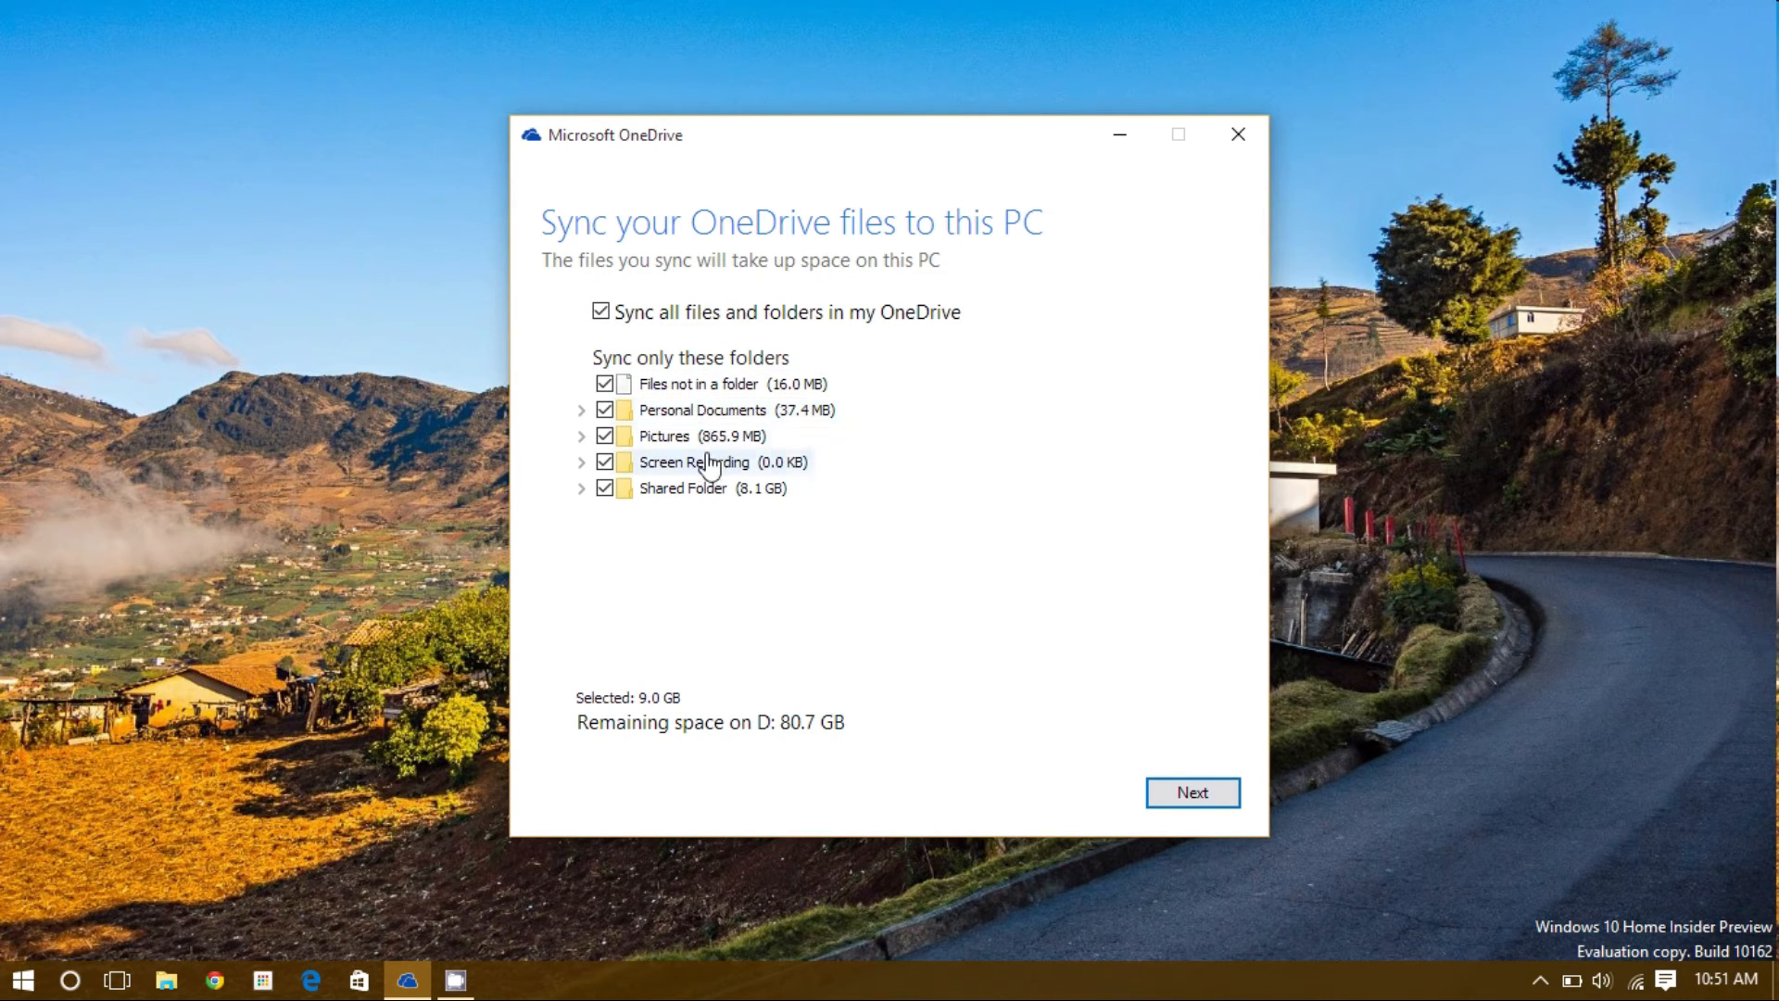
{"action": "mouse_move", "coordinate": [701, 521]}
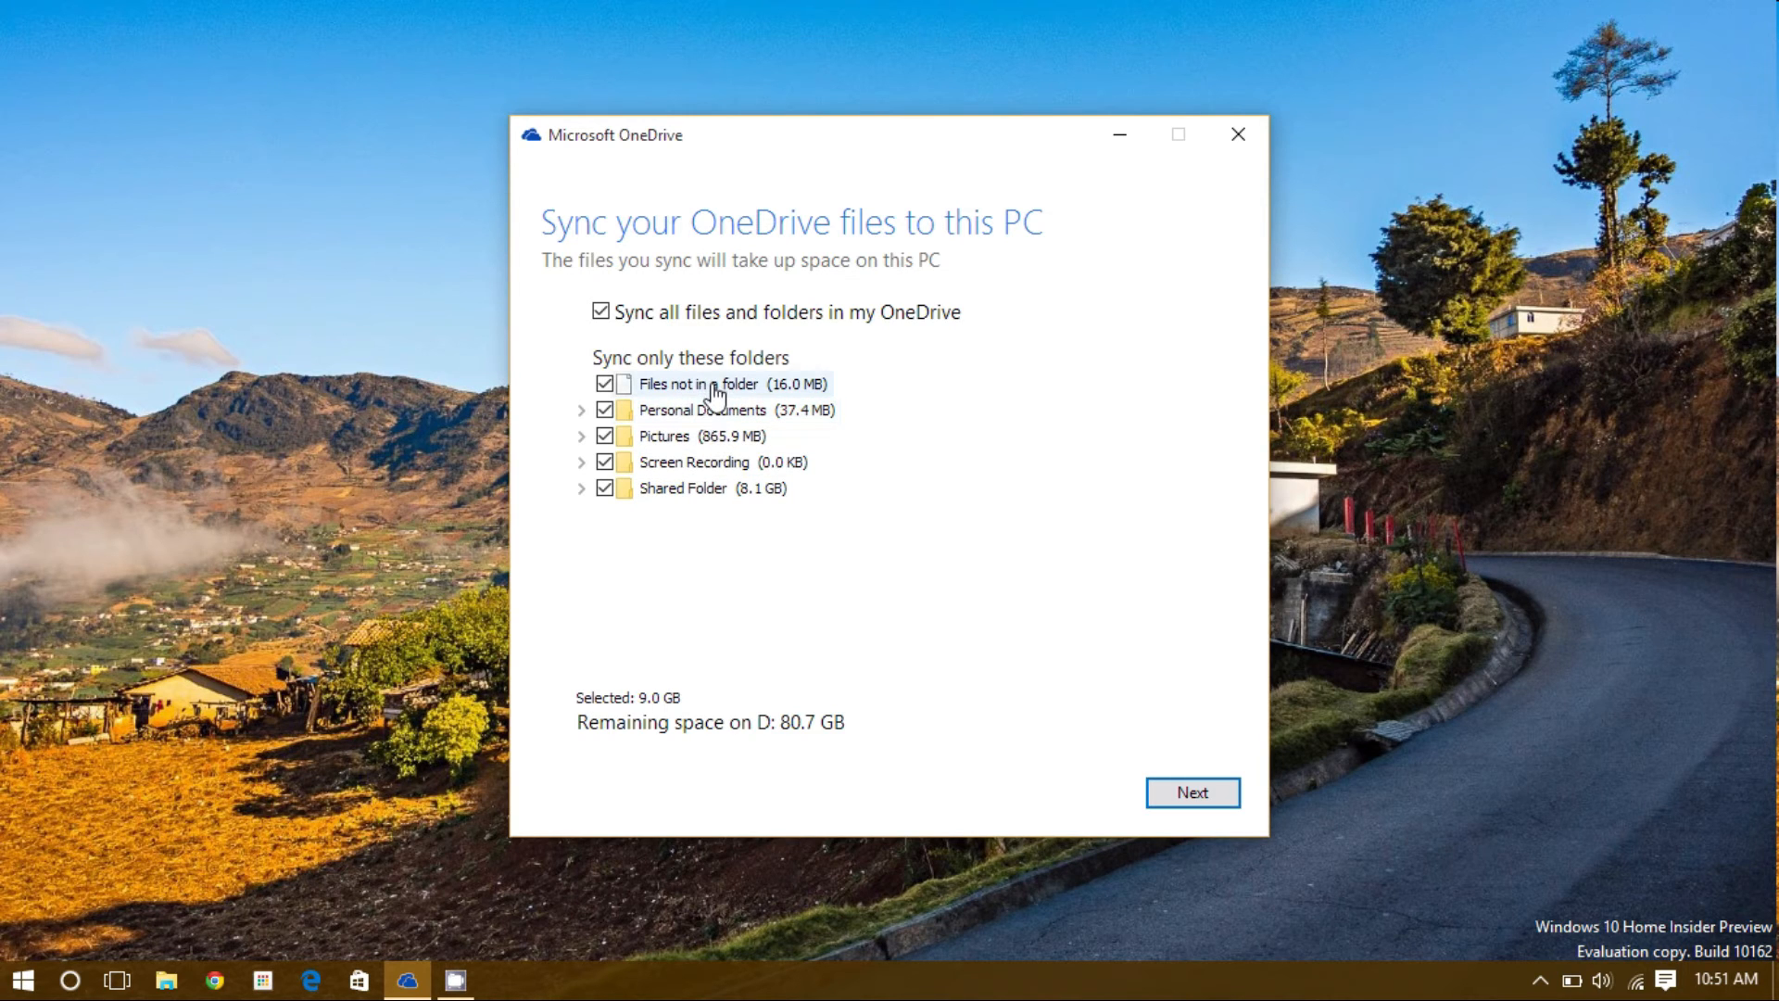
{"action": "mouse_move", "coordinate": [712, 461]}
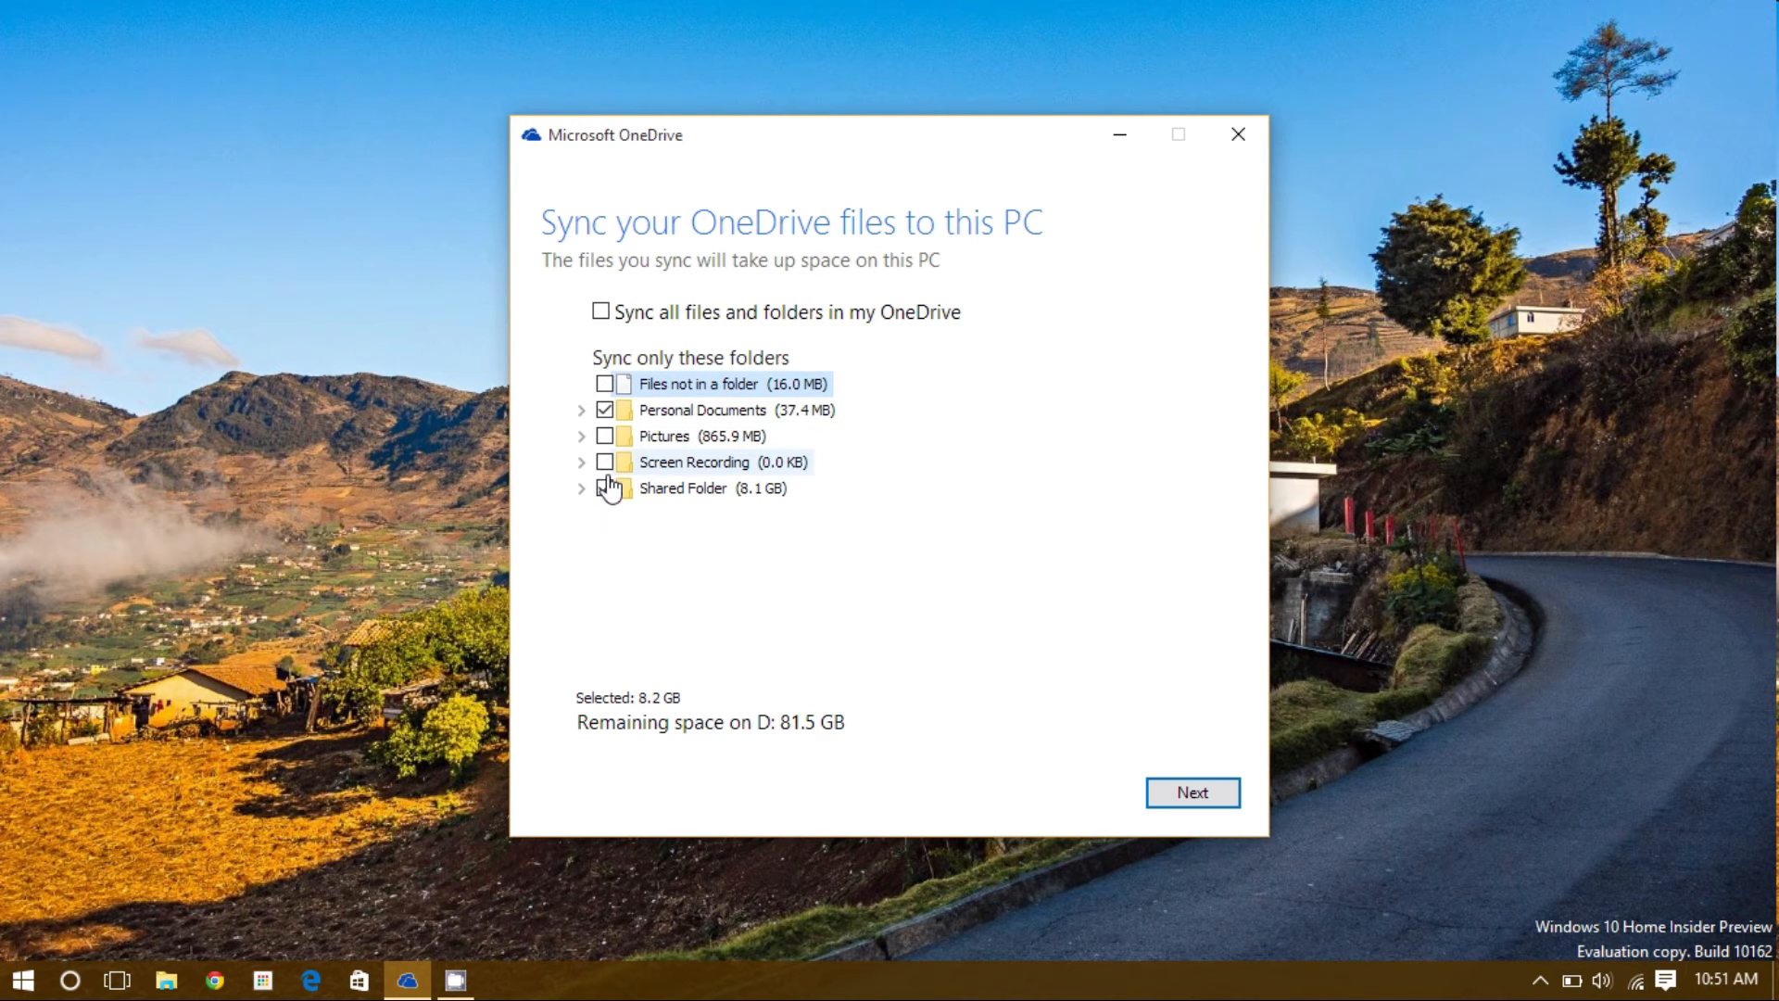
{"action": "left_click", "coordinate": [605, 489]}
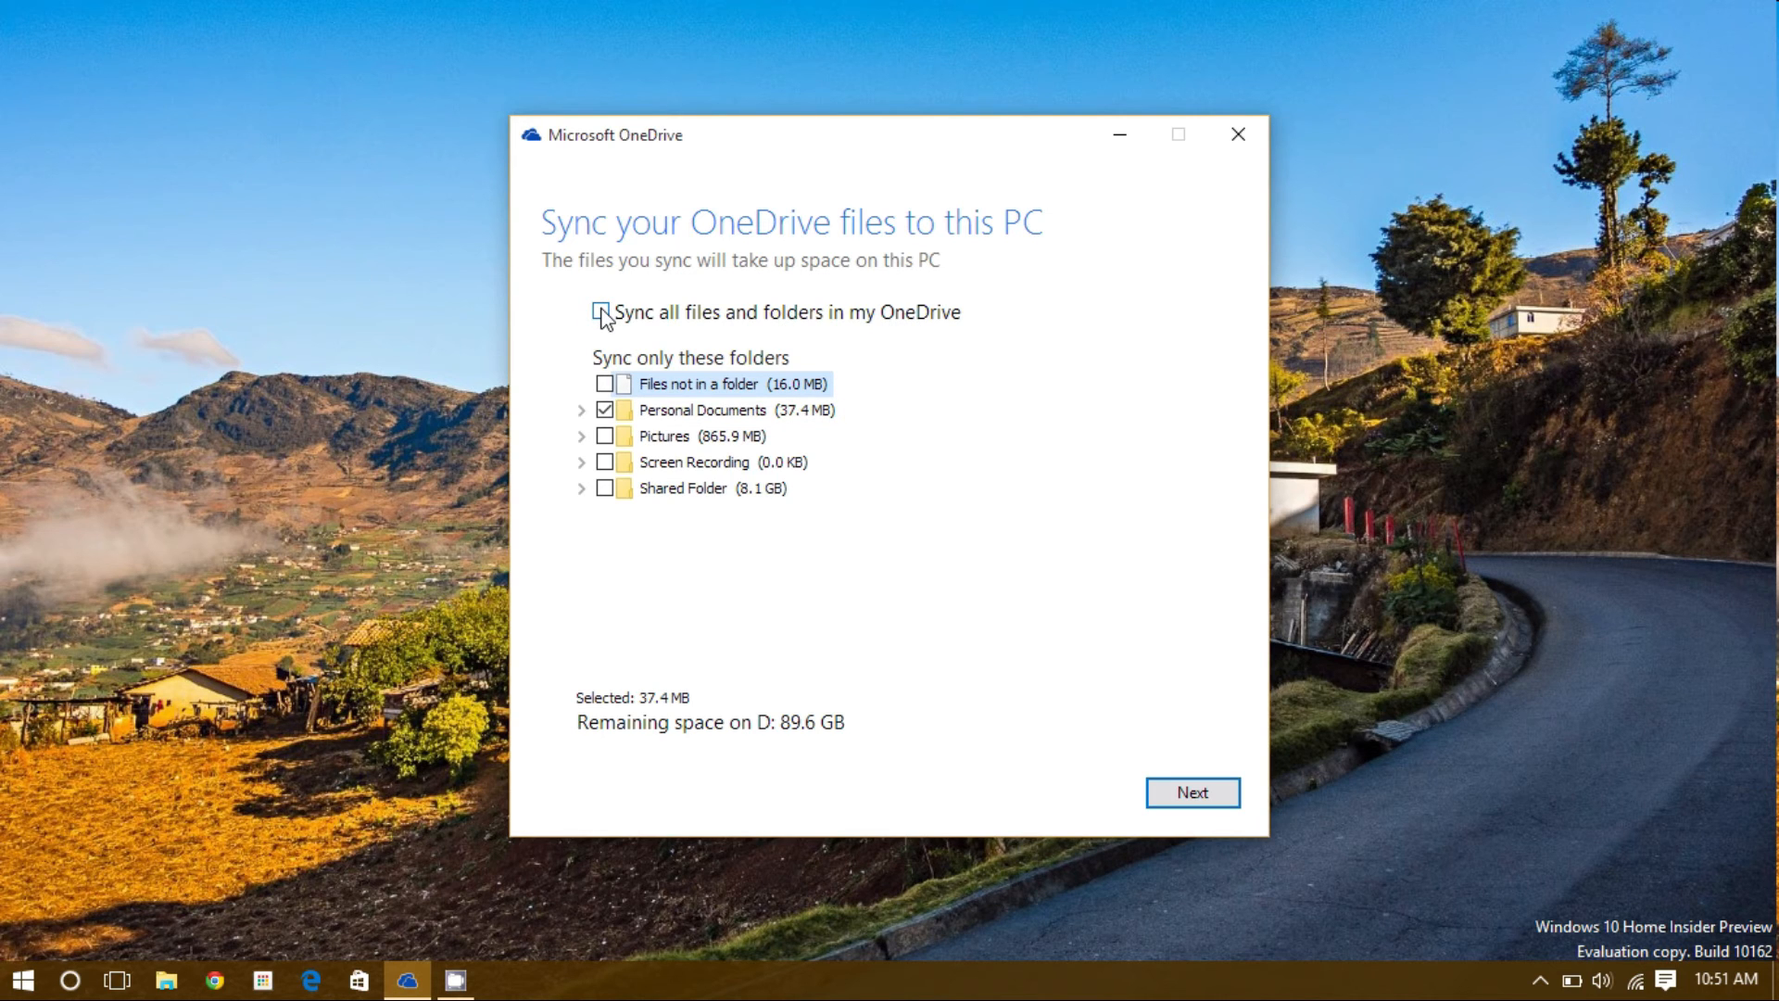
{"action": "left_click", "coordinate": [601, 312]}
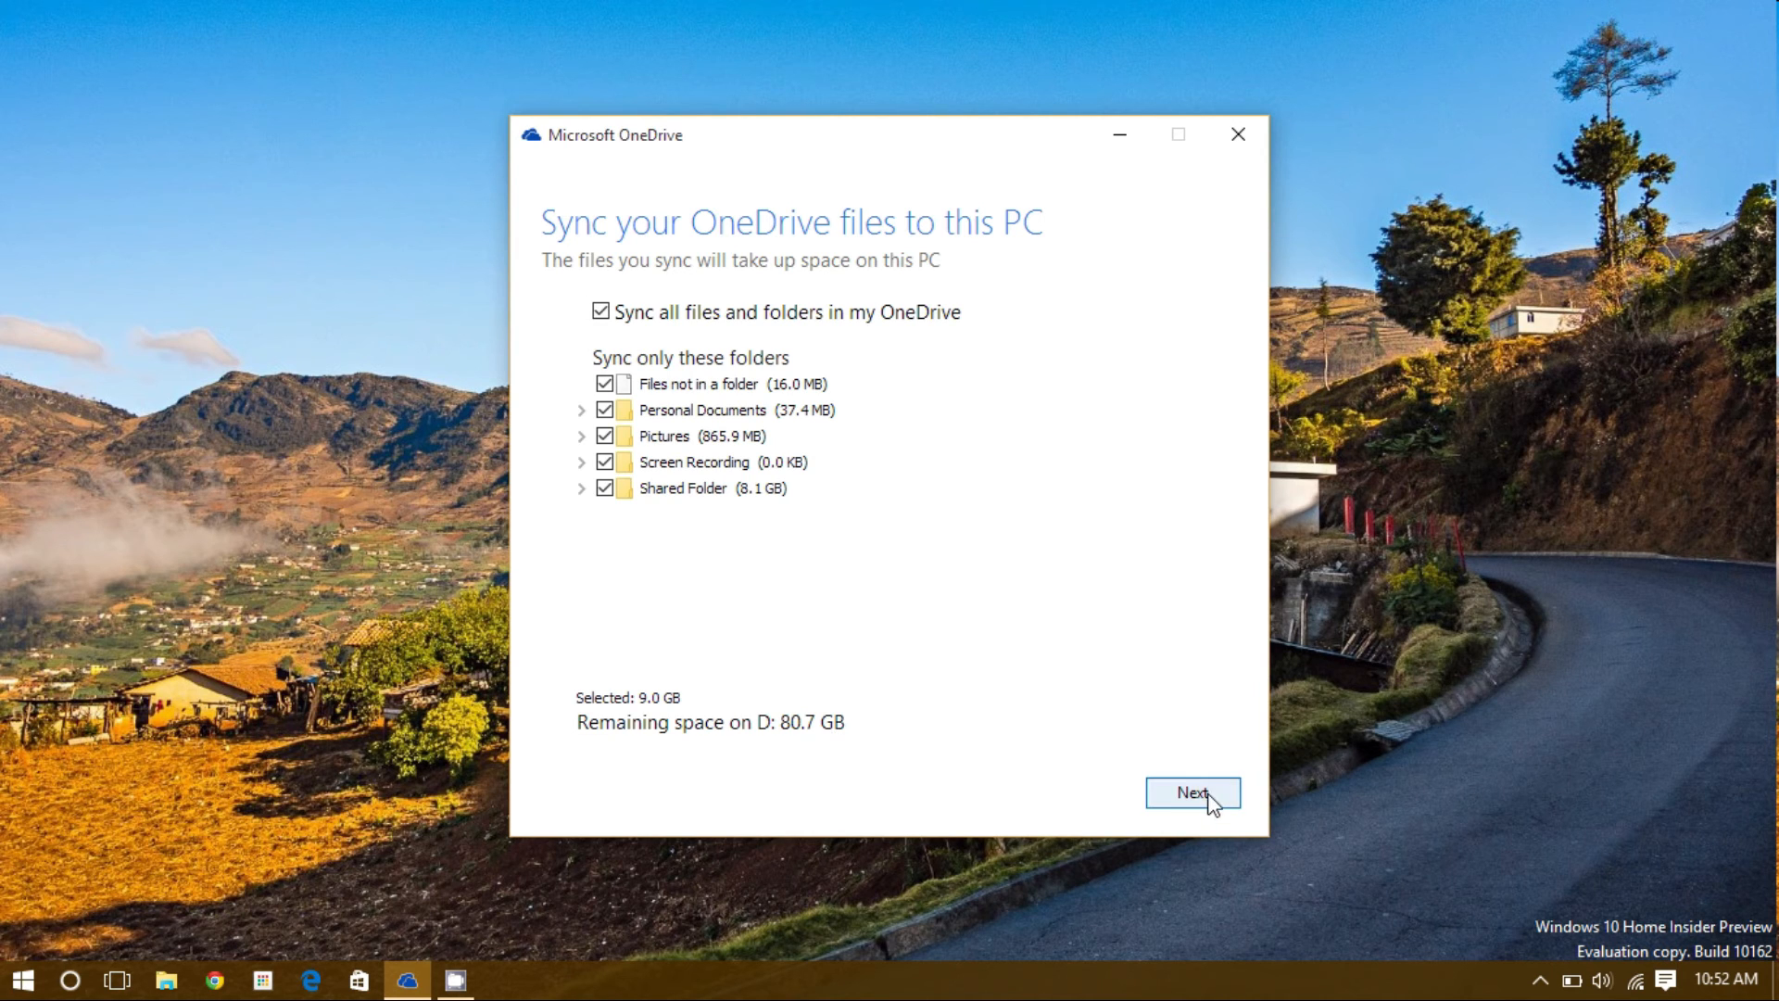
Step: Accept syncing all folders and toggle the option to fetch files on this PC
{"action": "left_click", "coordinate": [1192, 792]}
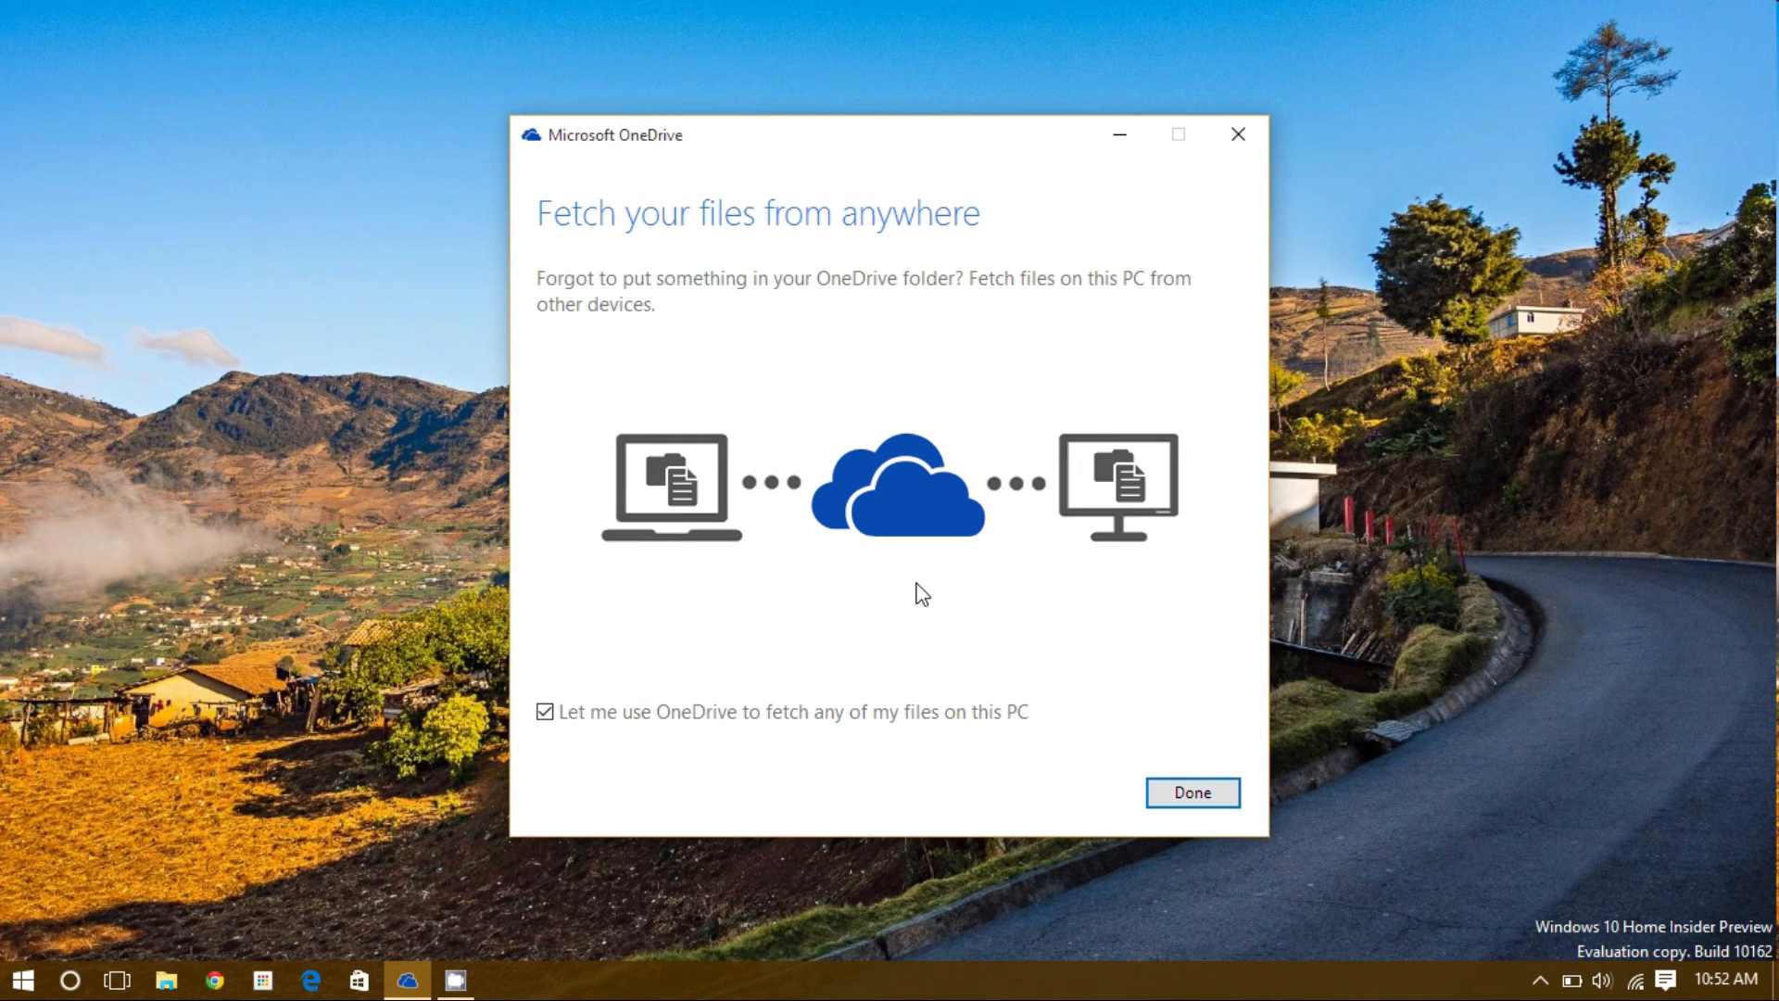
{"action": "mouse_move", "coordinate": [911, 636]}
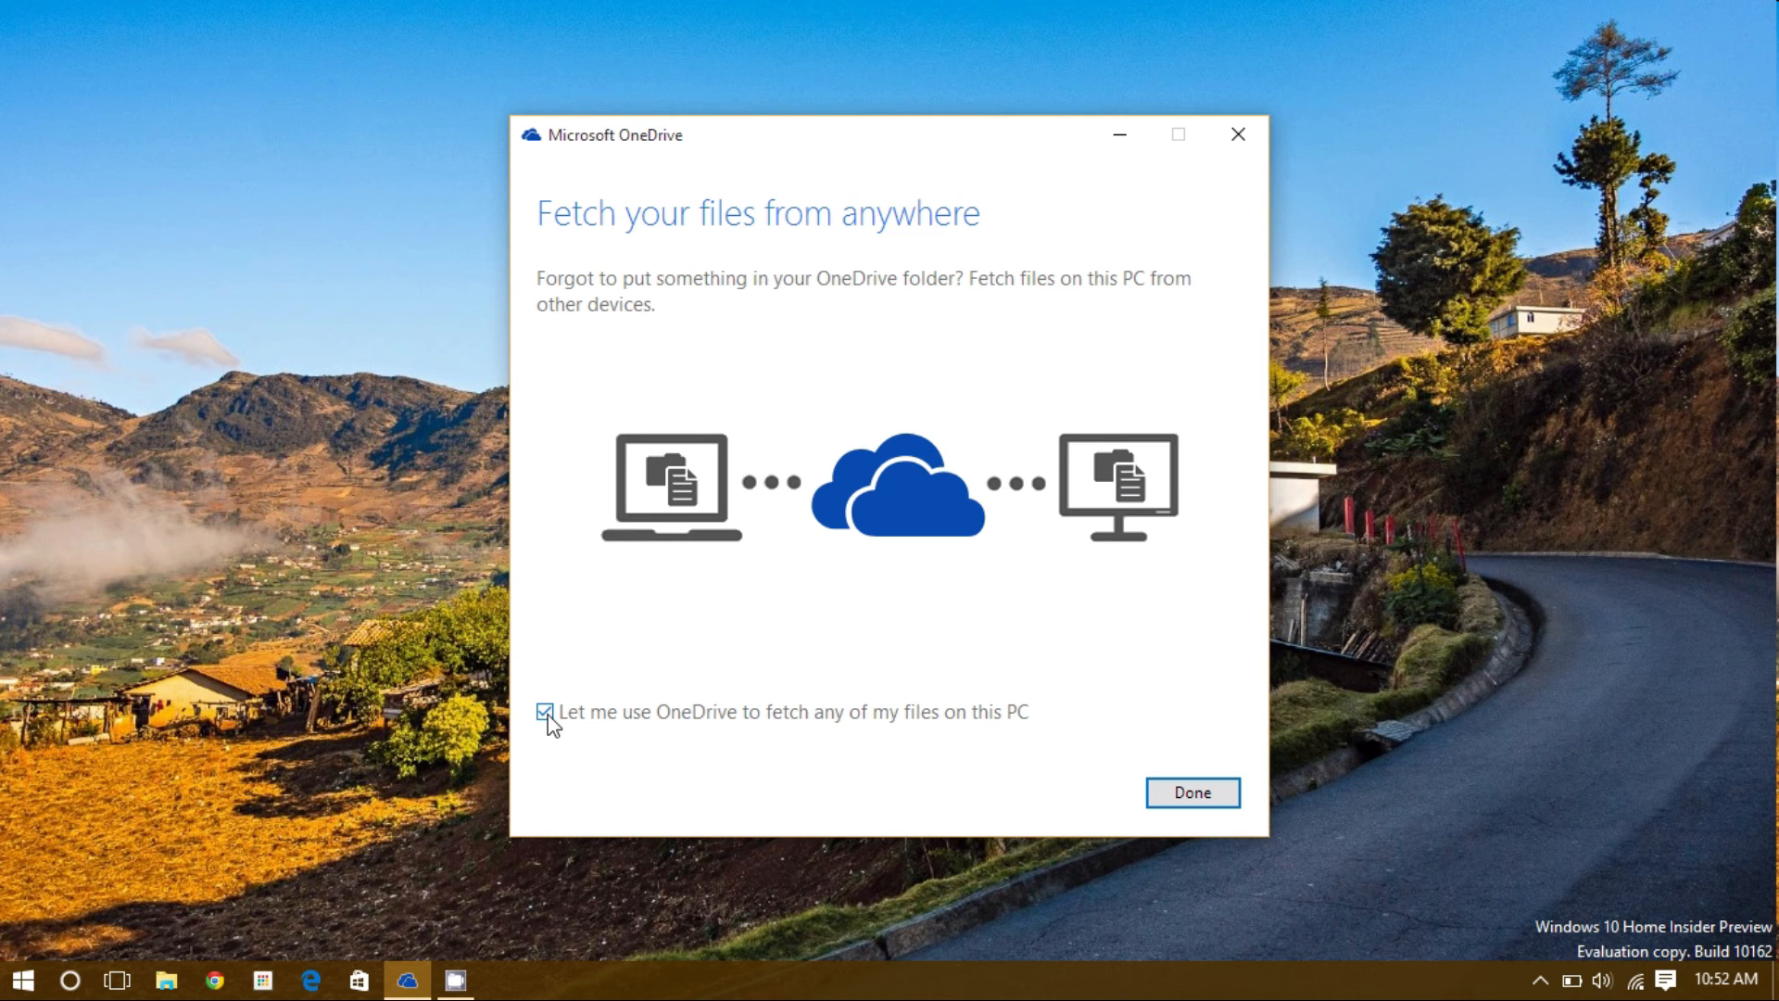
{"action": "left_click", "coordinate": [1190, 793]}
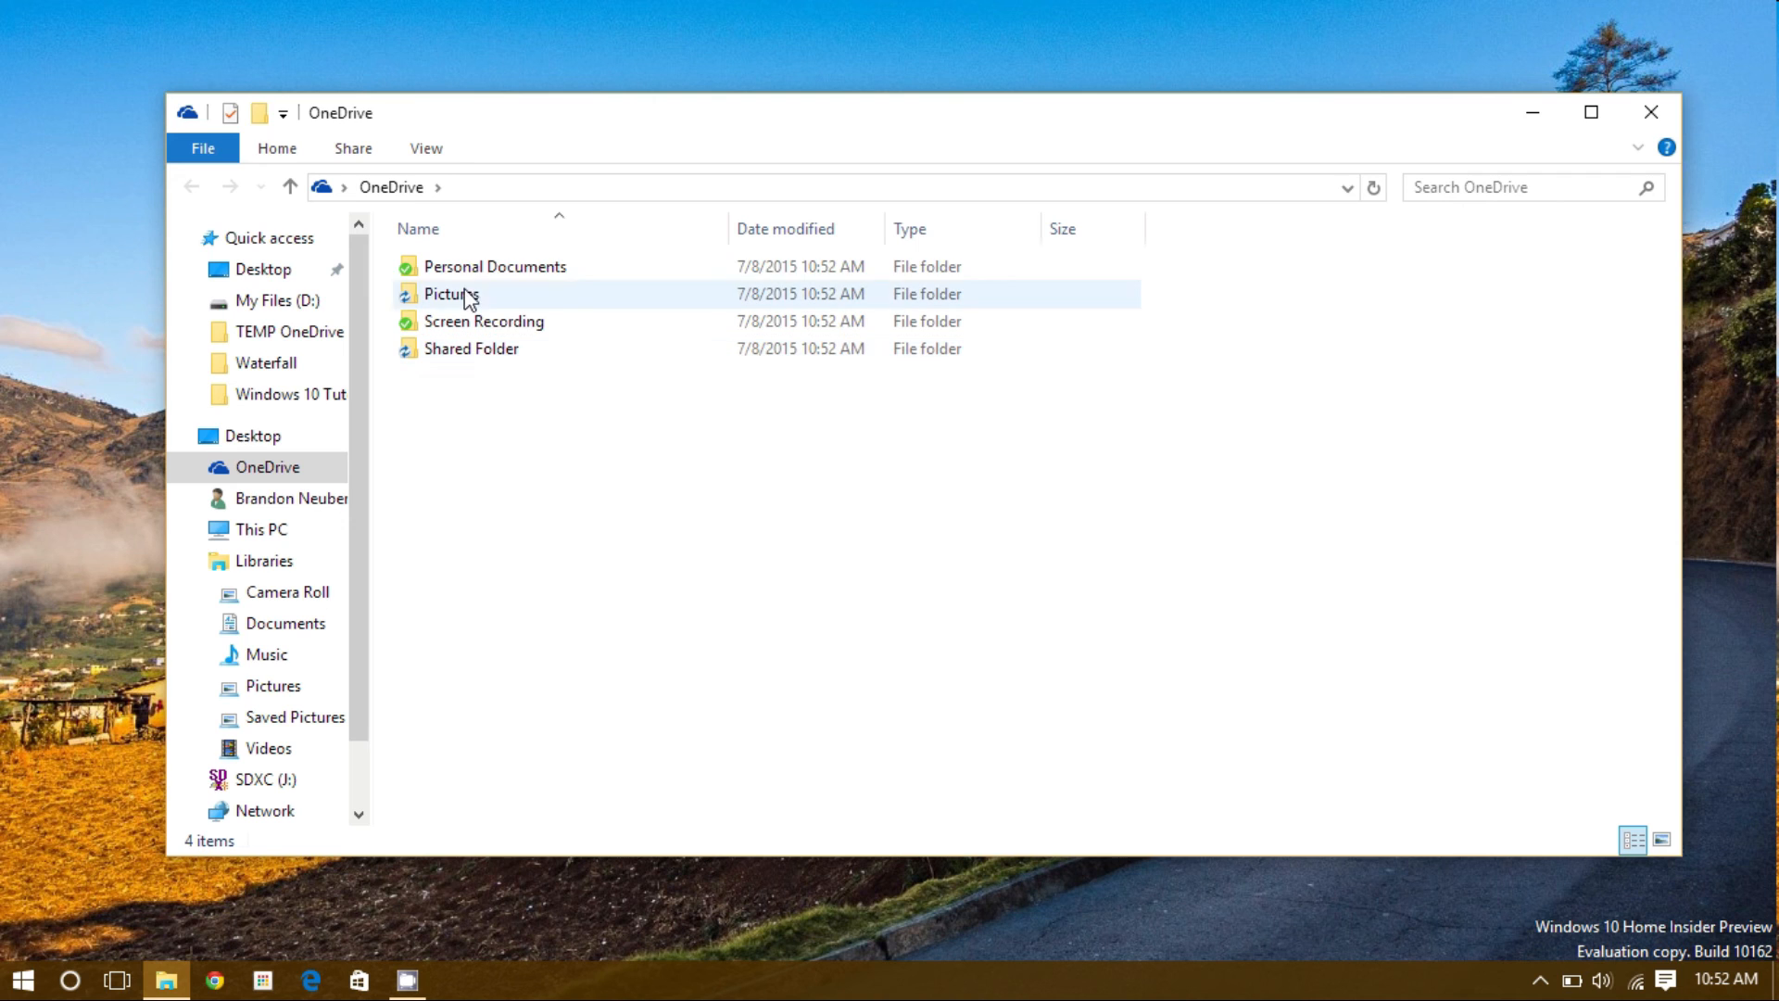
Step: Click an empty area of the D:\OneDrive folder to deselect Pictures
{"action": "left_click", "coordinate": [625, 421]}
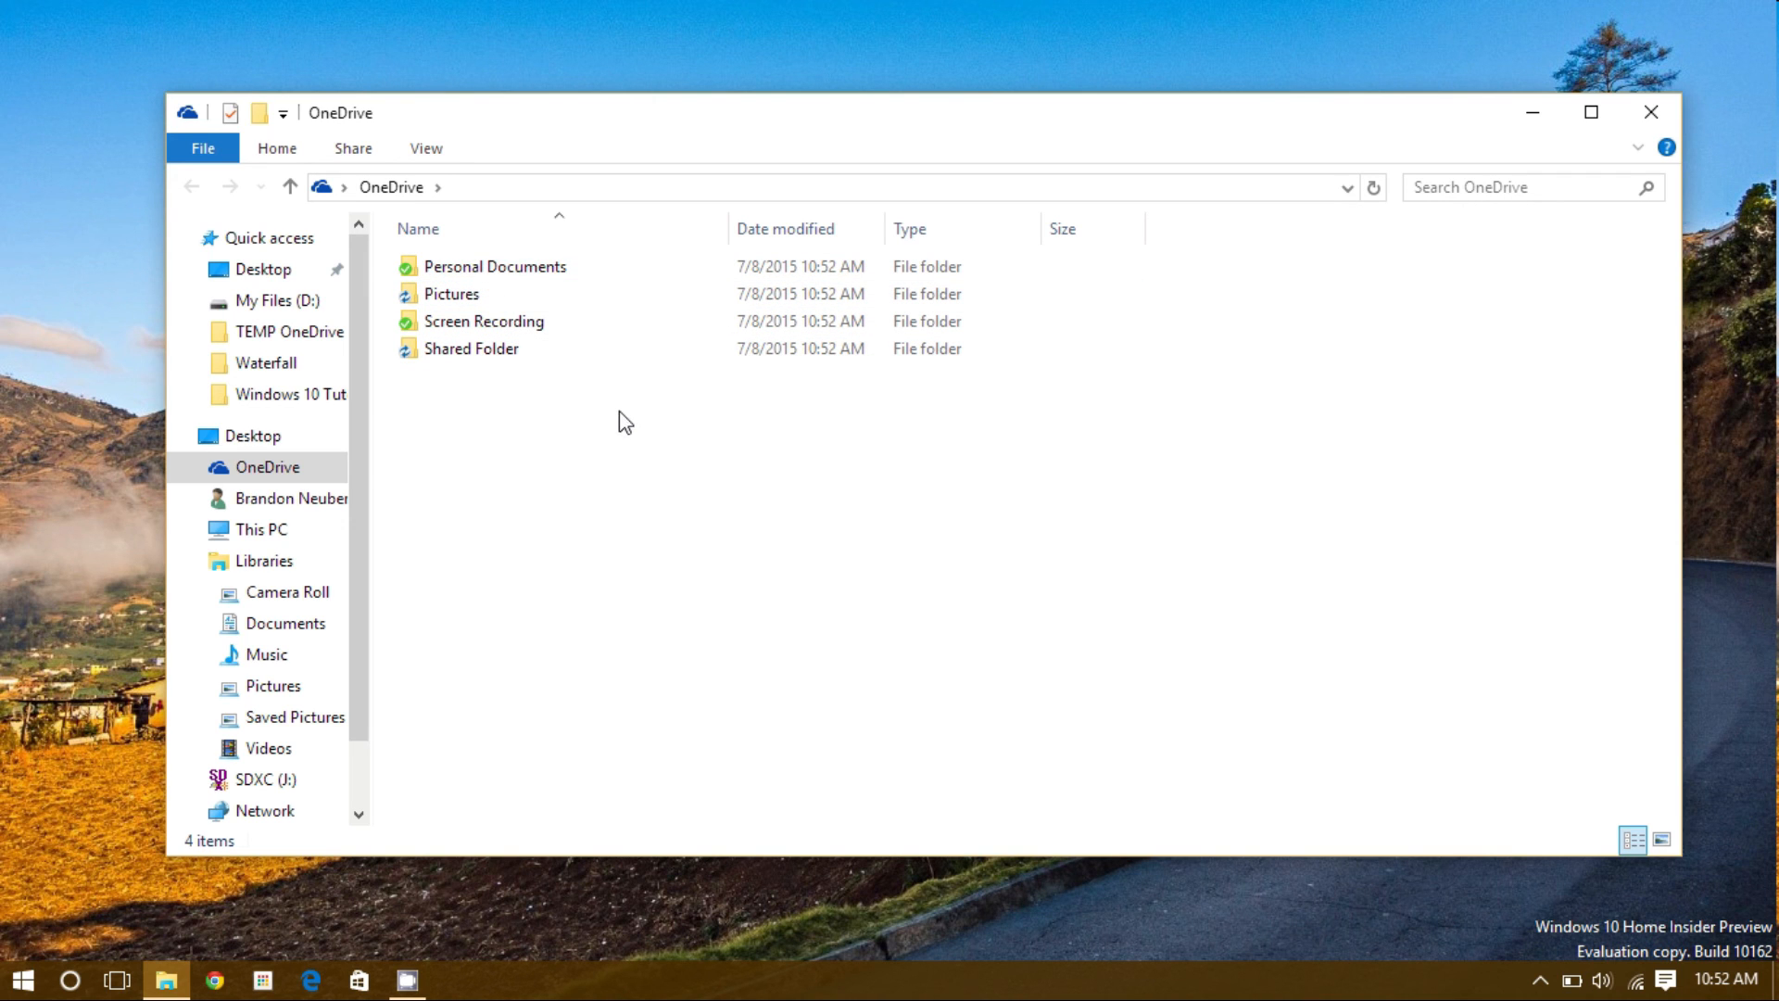